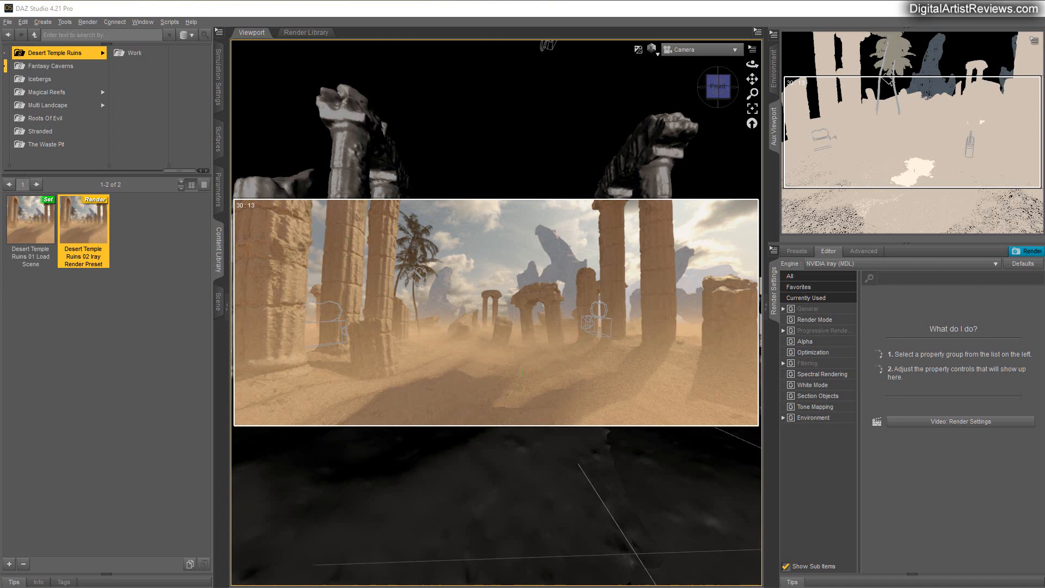
mouse_move(593, 368)
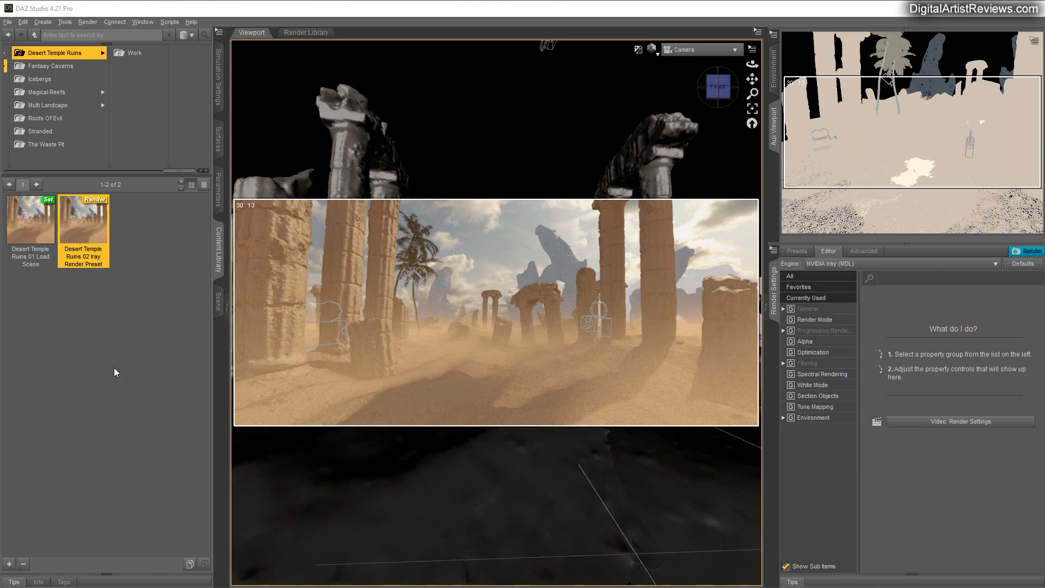
mouse_move(53, 369)
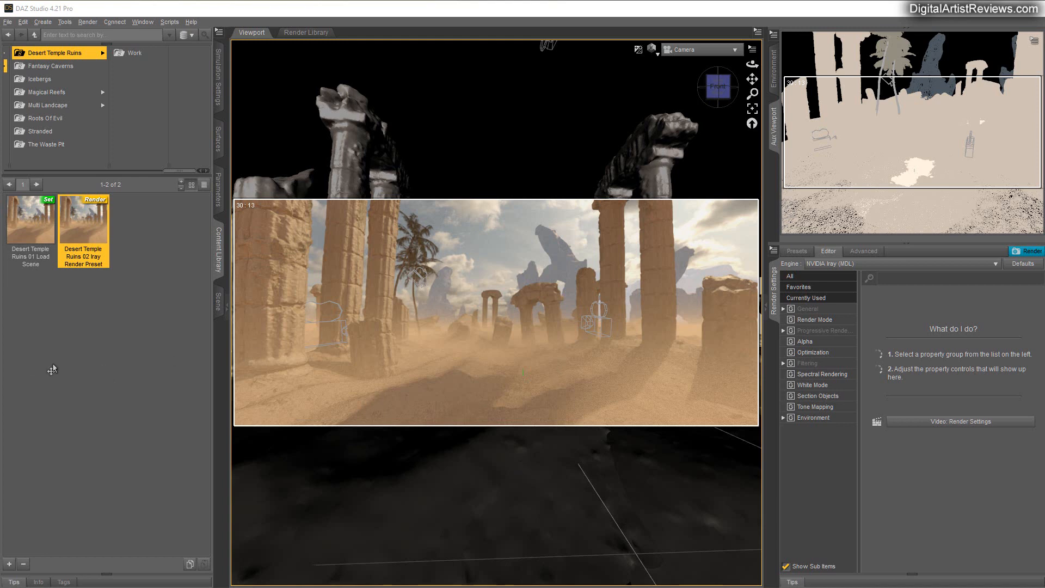
mouse_move(643, 304)
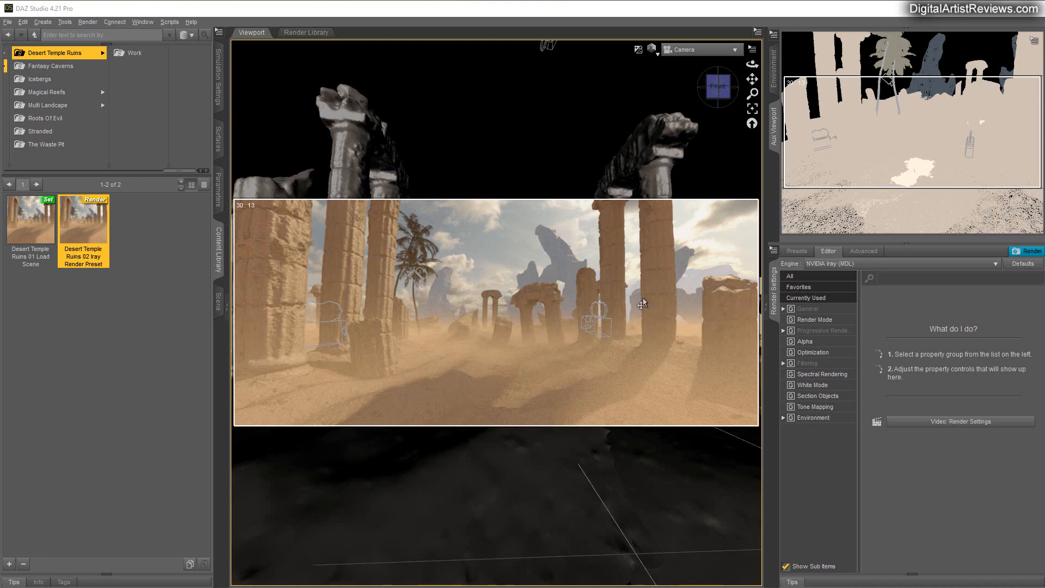
mouse_move(453, 352)
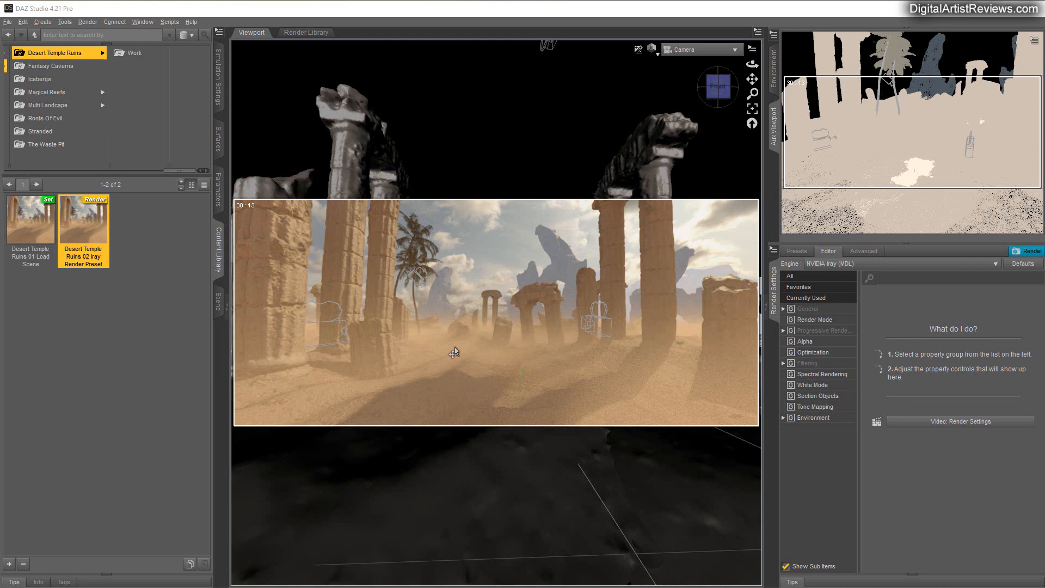
mouse_move(466, 422)
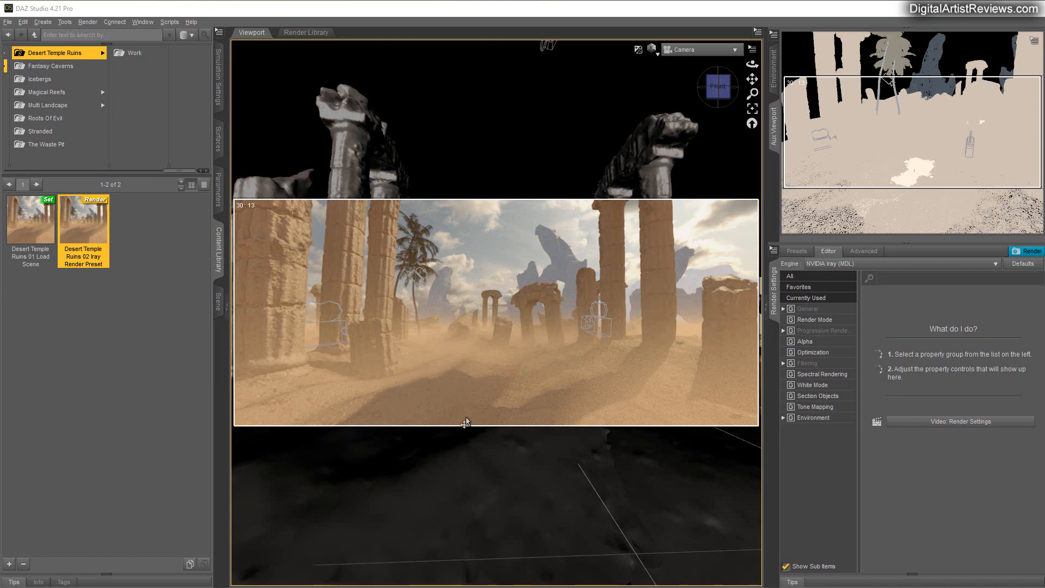
mouse_move(147, 373)
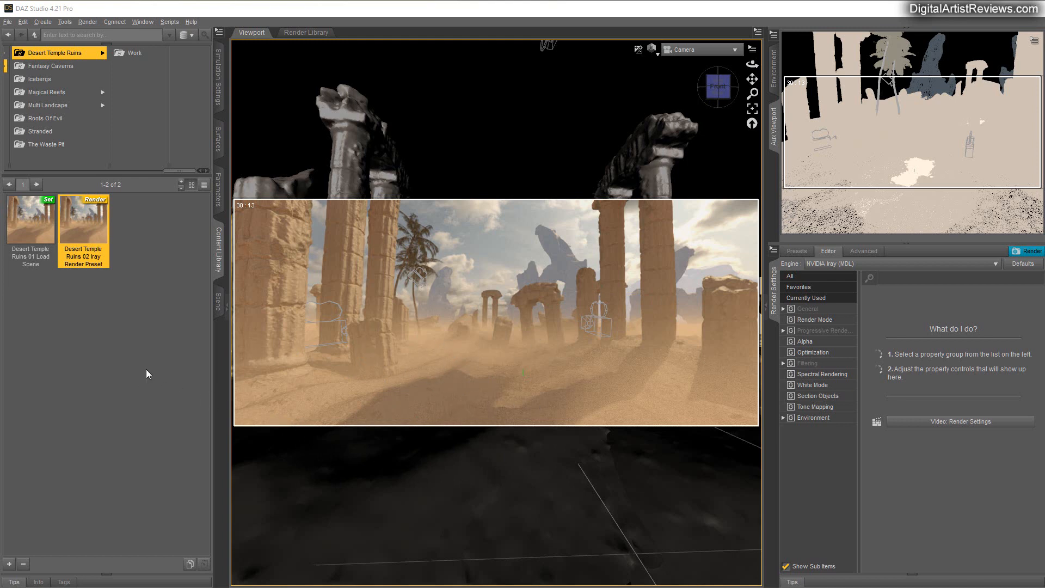
mouse_move(166, 315)
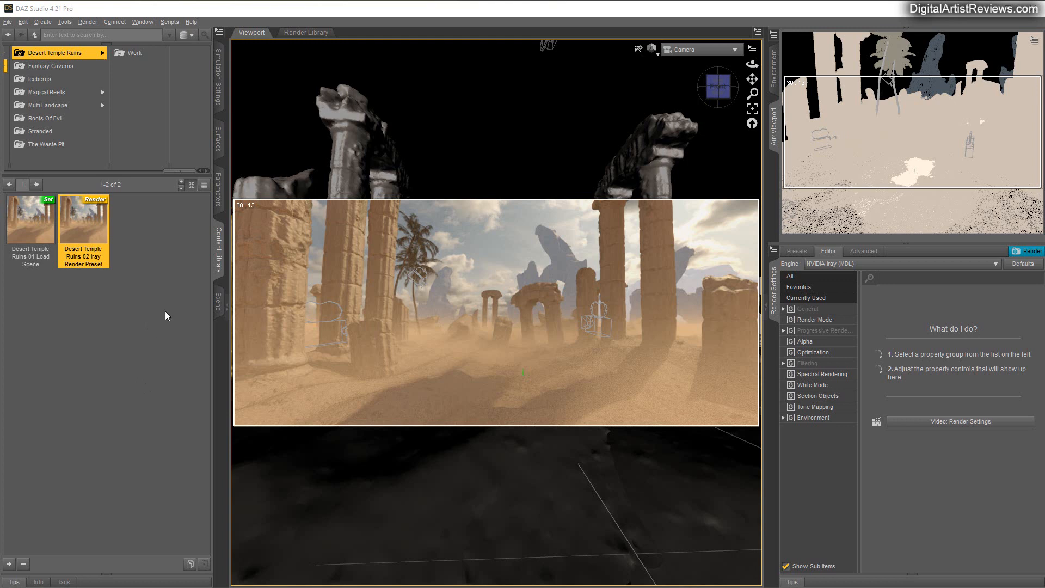
- Select the pillar copies under Desert Temple Ruins in the Scene list and delete them
click(214, 293)
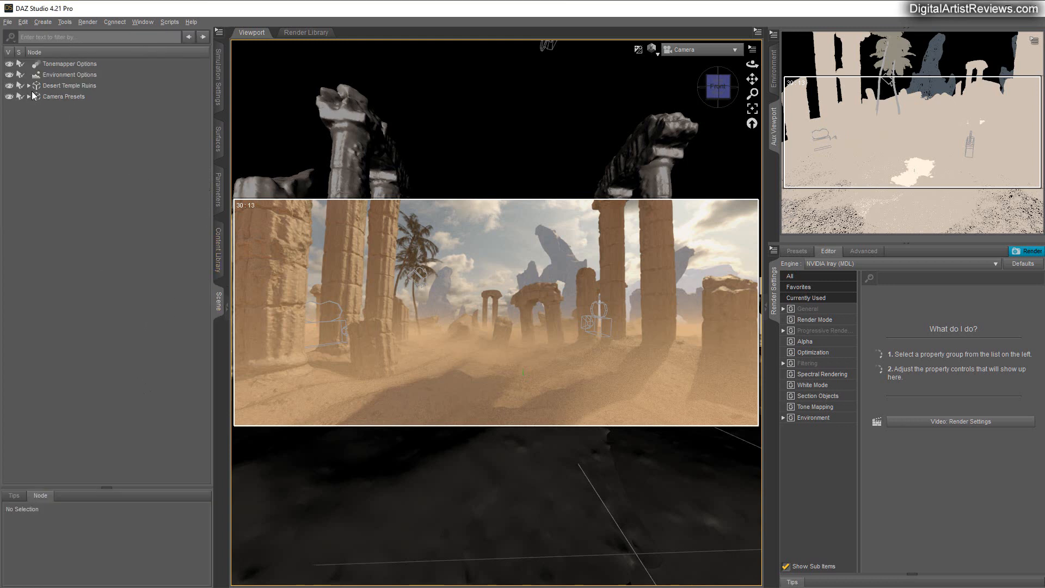
click(27, 85)
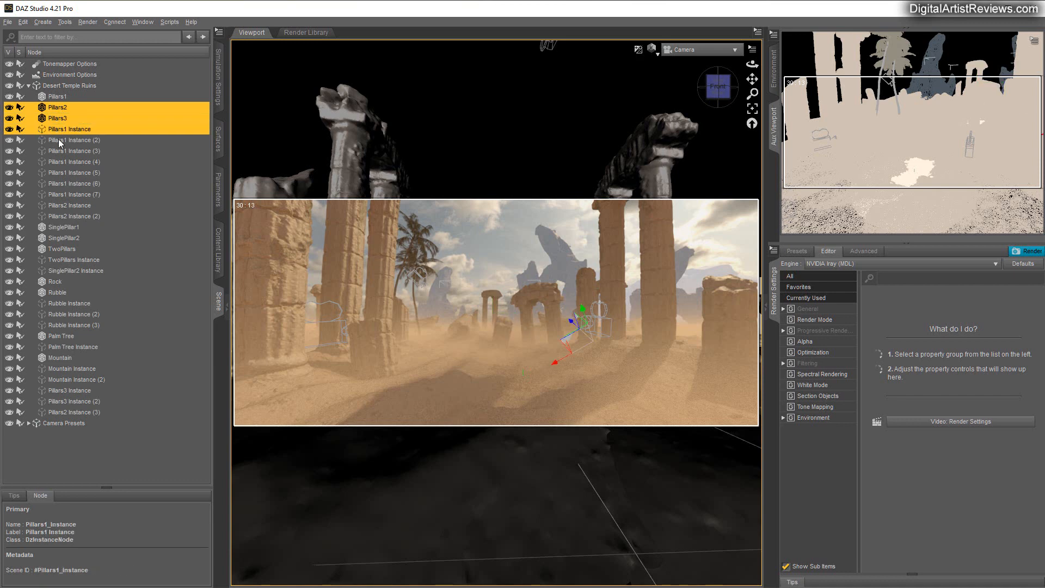
click(70, 161)
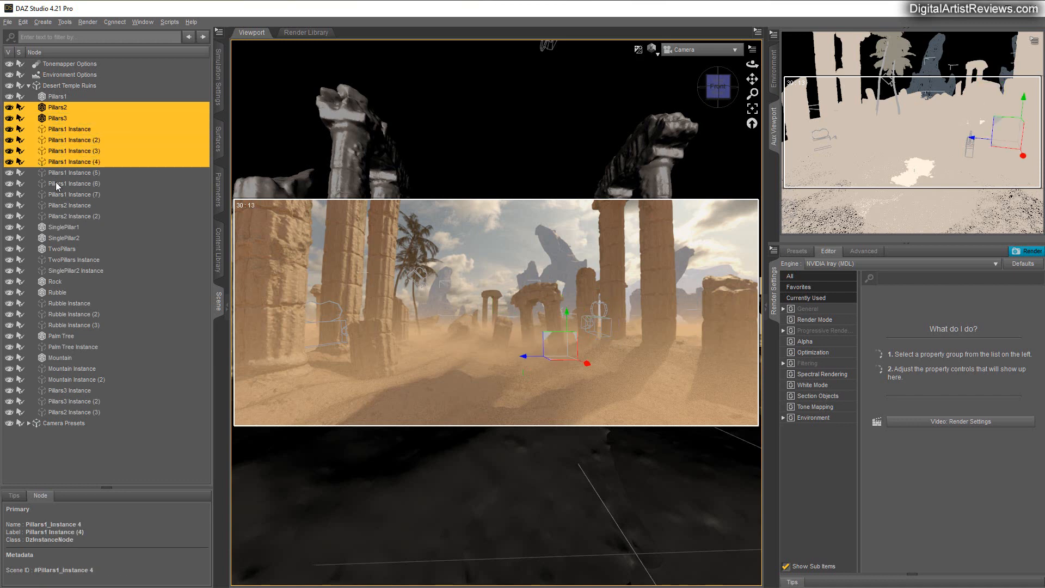
click(76, 216)
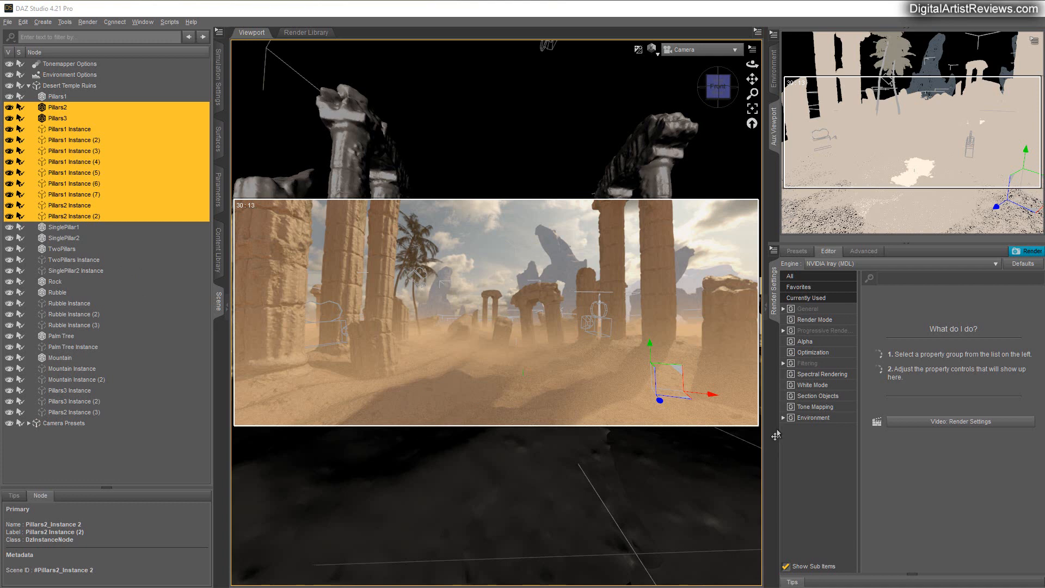
mouse_move(295, 337)
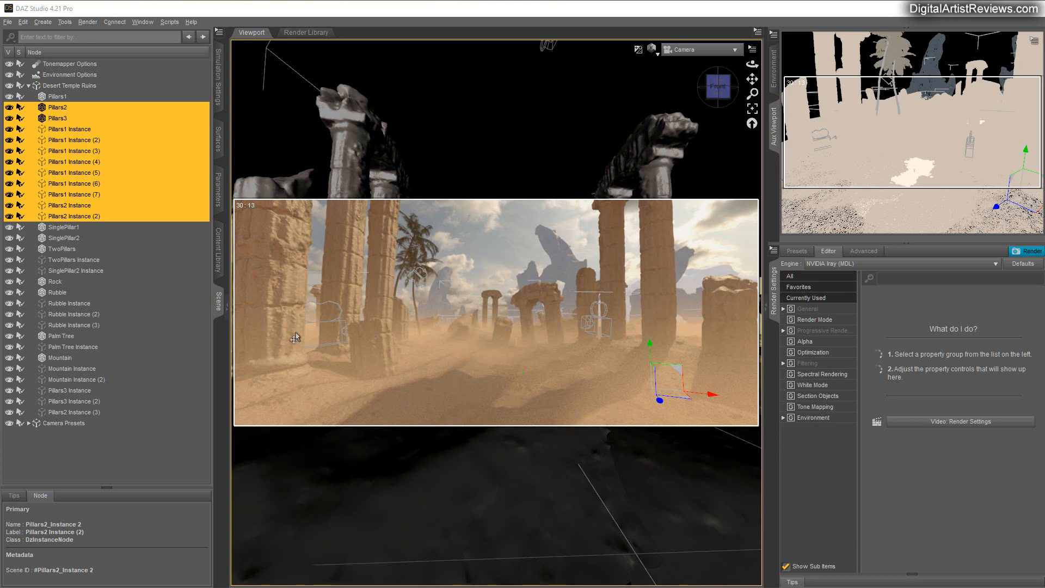
right_click(73, 166)
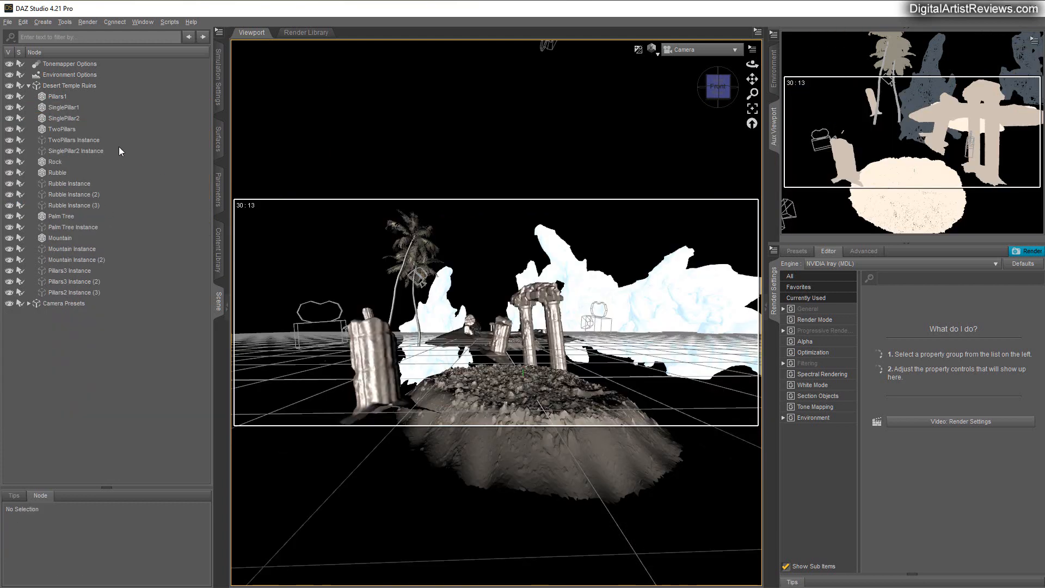
- Select the single pillars, twin pillars, rubble and palm tree copies for deletion
click(64, 117)
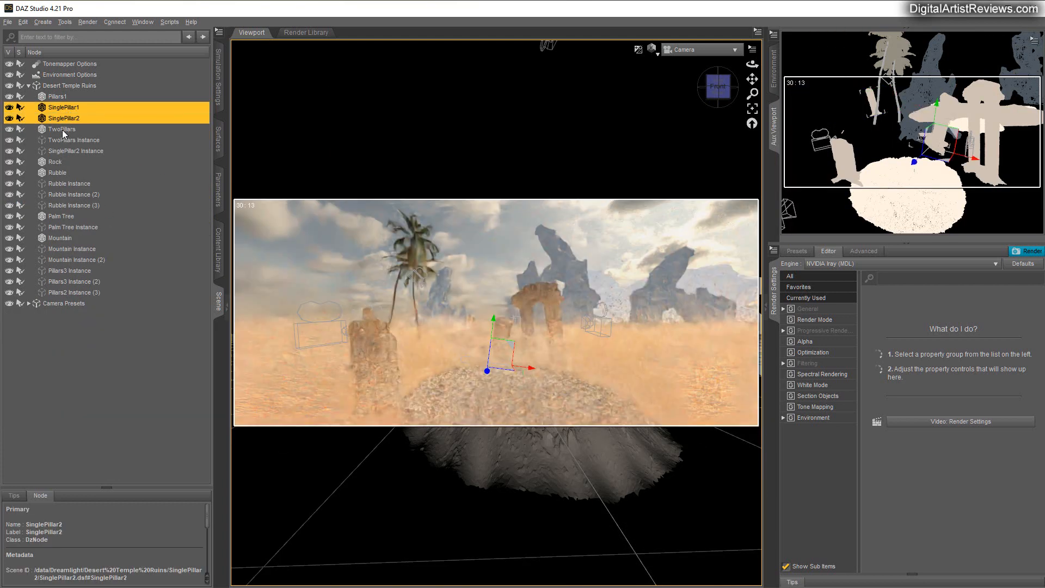
click(63, 128)
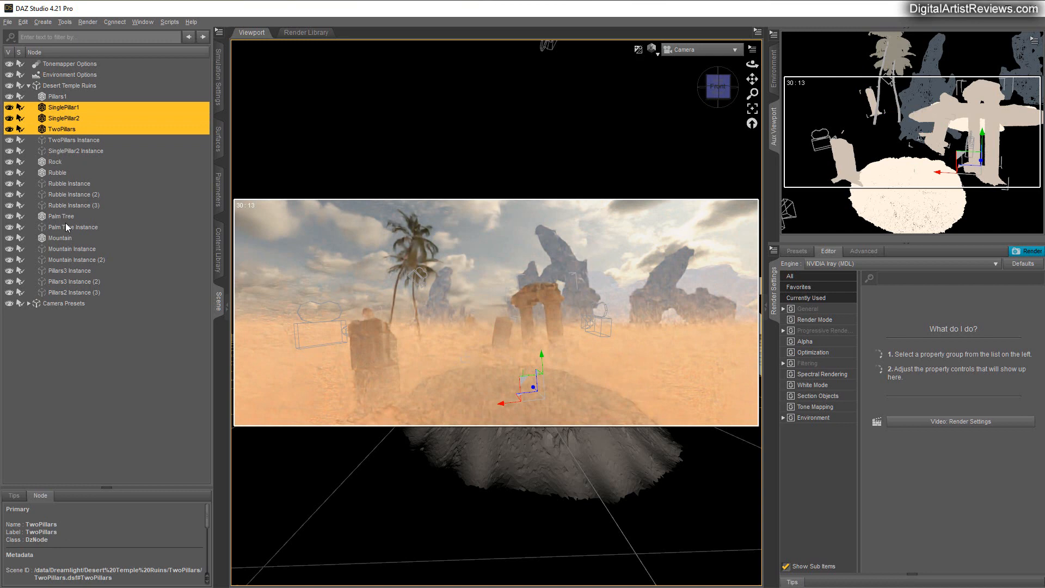
click(61, 215)
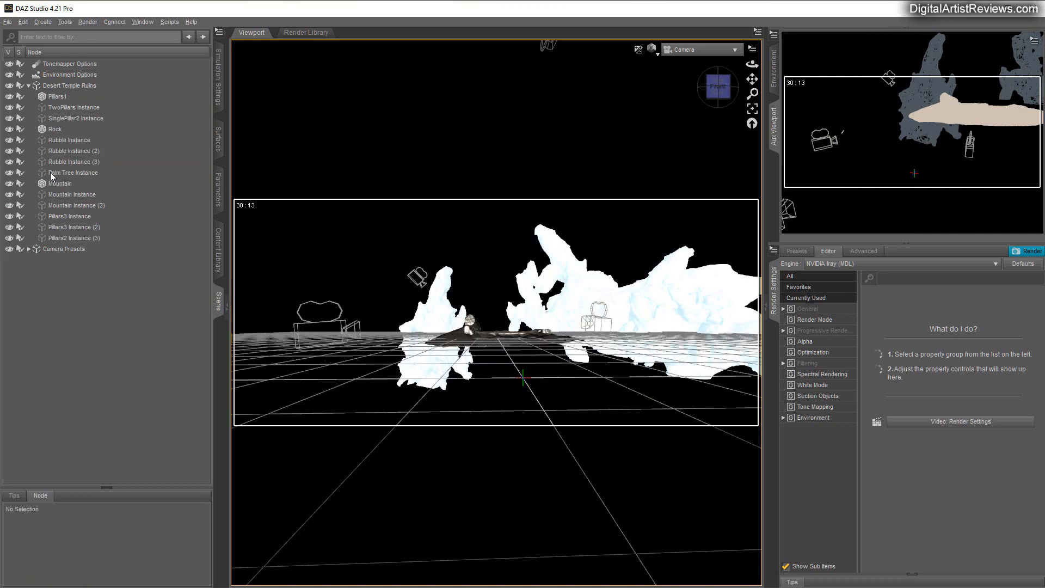
click(73, 151)
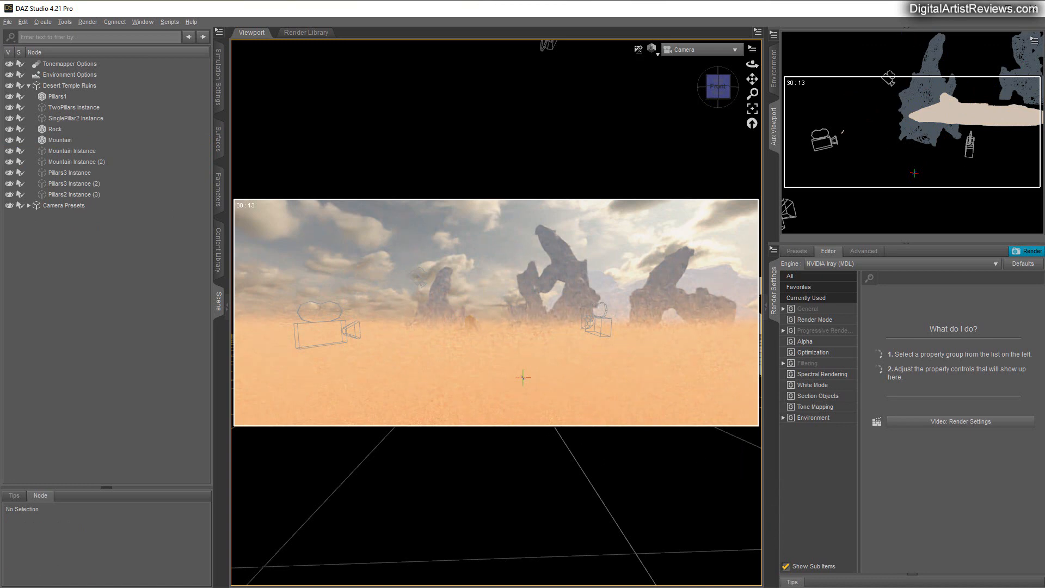
mouse_move(829, 428)
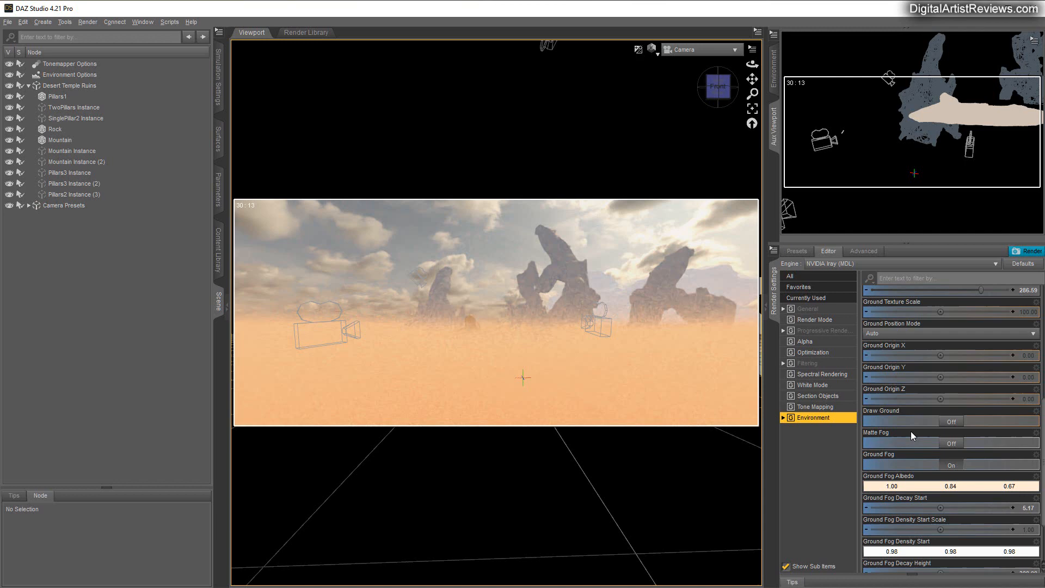
- Scroll the Environment render settings while the Iray preview shows the mountains
scroll(down, 3)
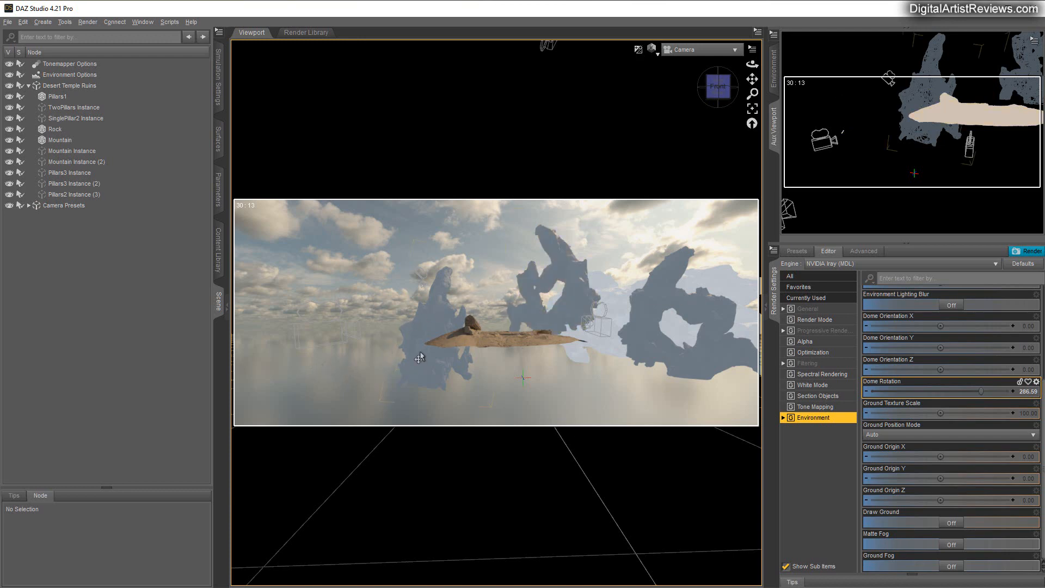
mouse_move(266, 357)
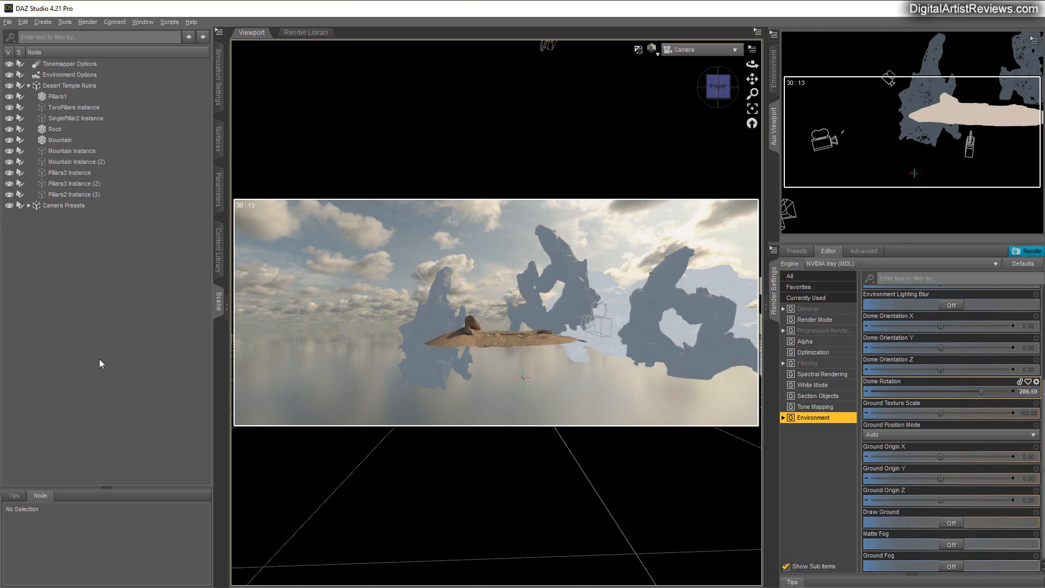
mouse_move(112, 241)
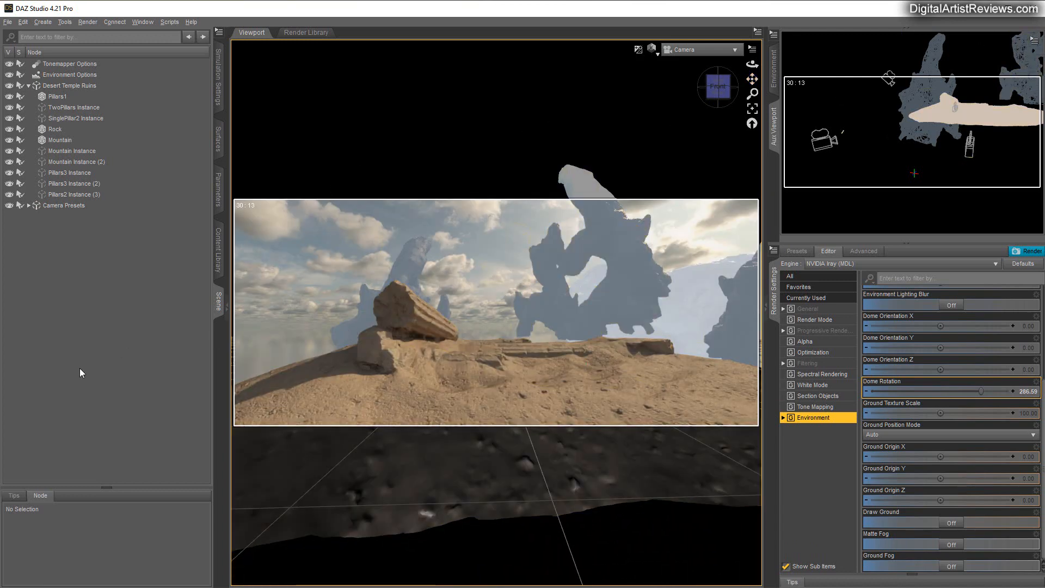
mouse_move(84, 223)
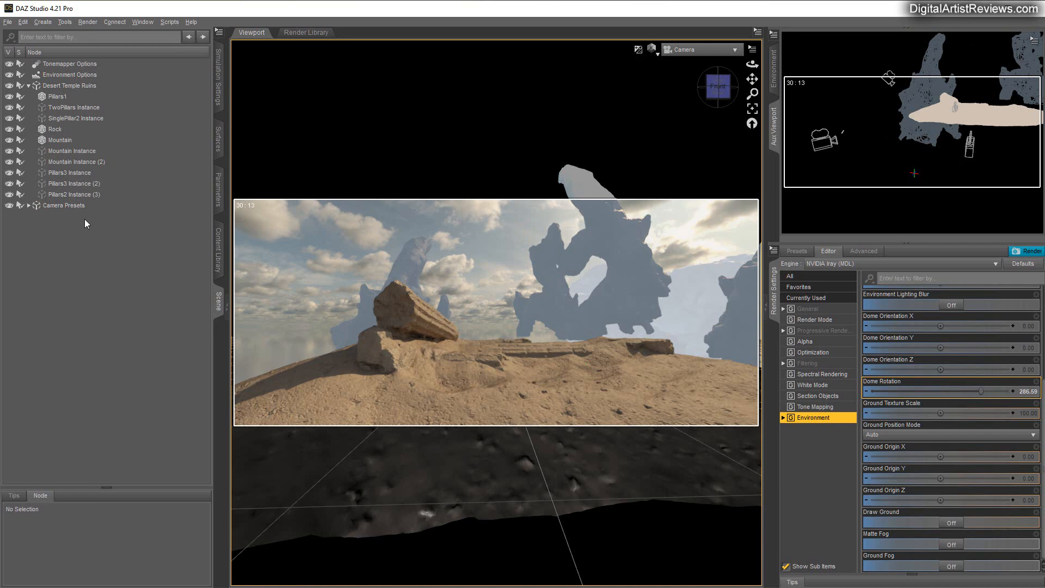
- Select the Mountain node and drag it down about 75 cm behind the ruins
click(55, 130)
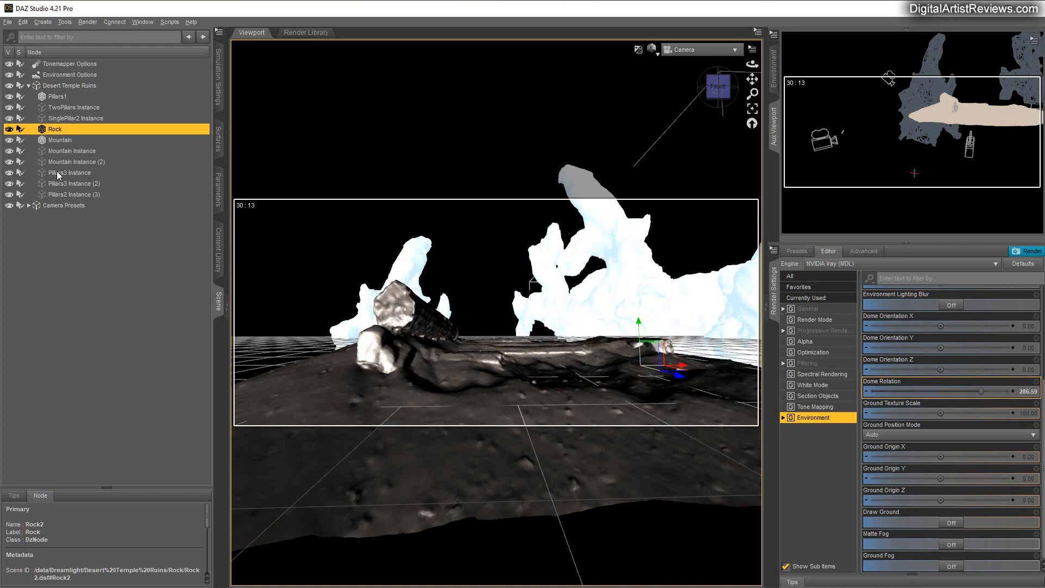
click(59, 140)
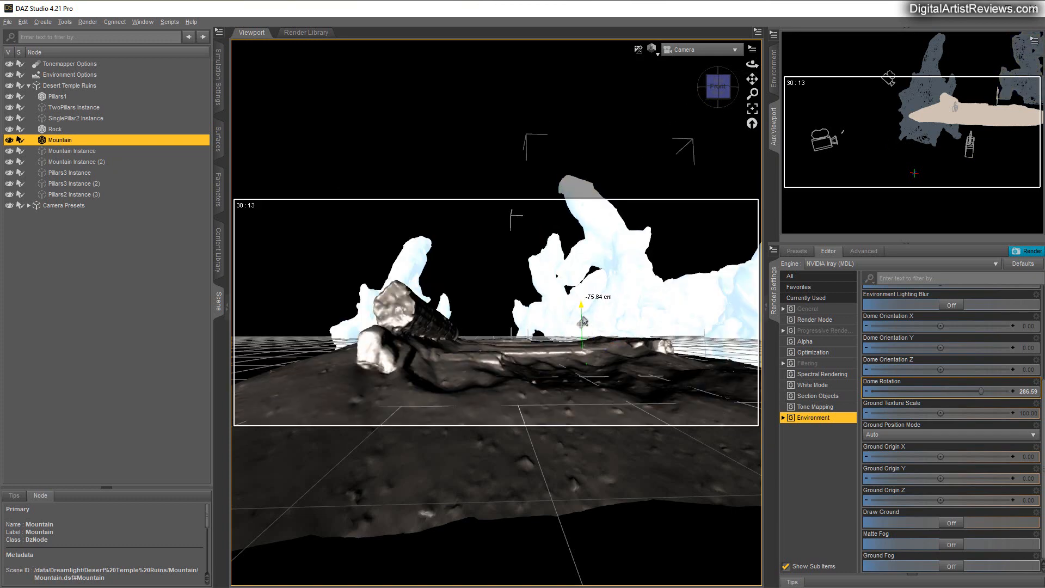
drag(581, 308, 580, 336)
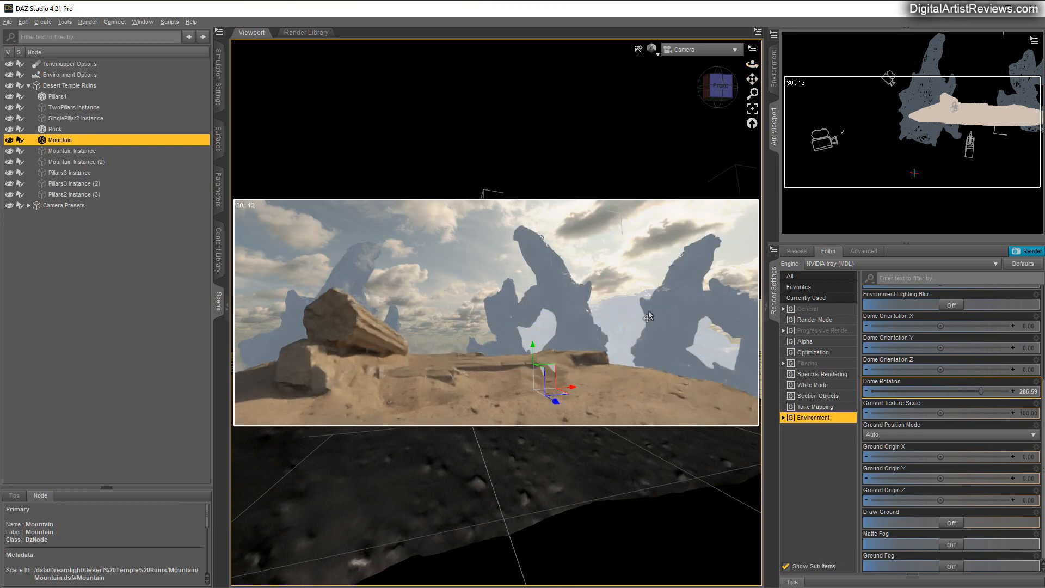
- Delete Mountain Instance (2) from the Scene pane
click(79, 161)
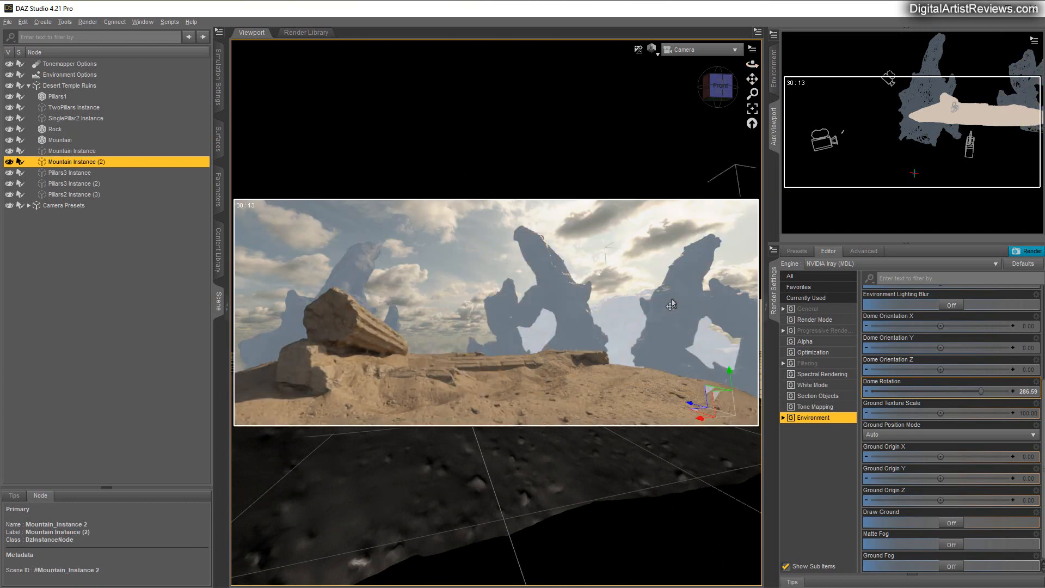
right_click(79, 161)
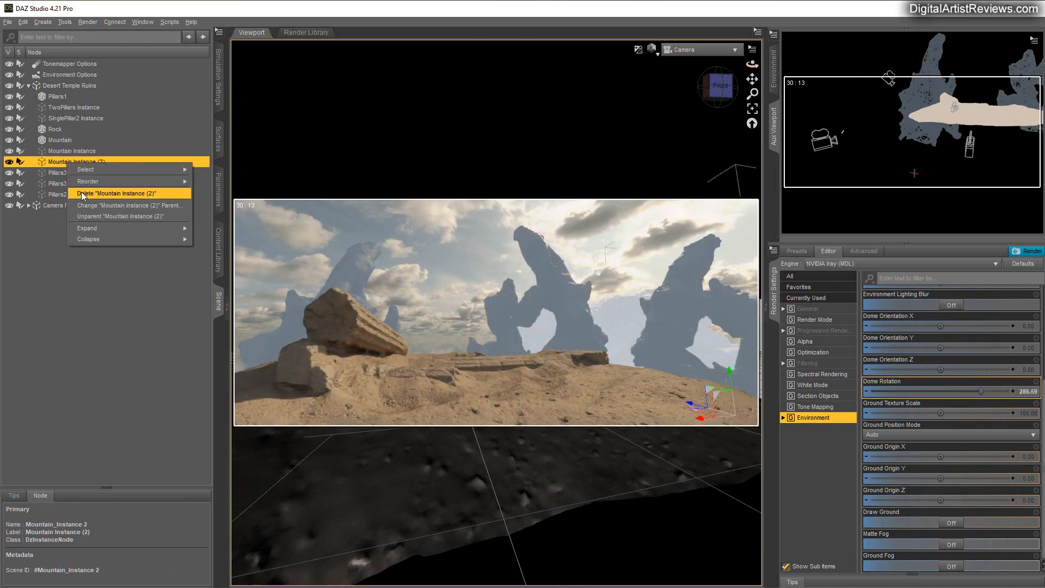
click(116, 194)
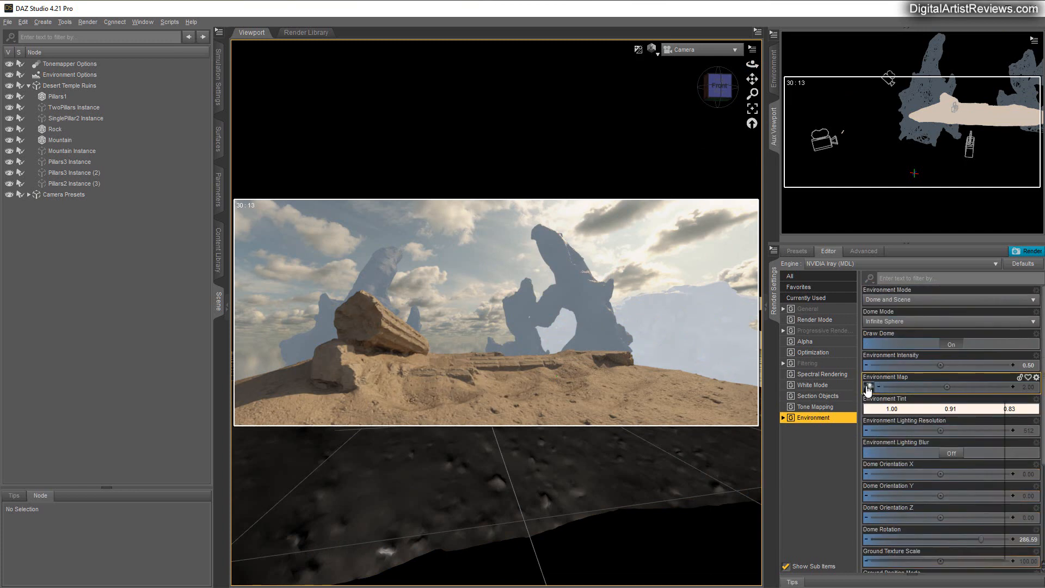
- Set Environment Map to None and rotate the dome to about 129.88 degrees
click(869, 388)
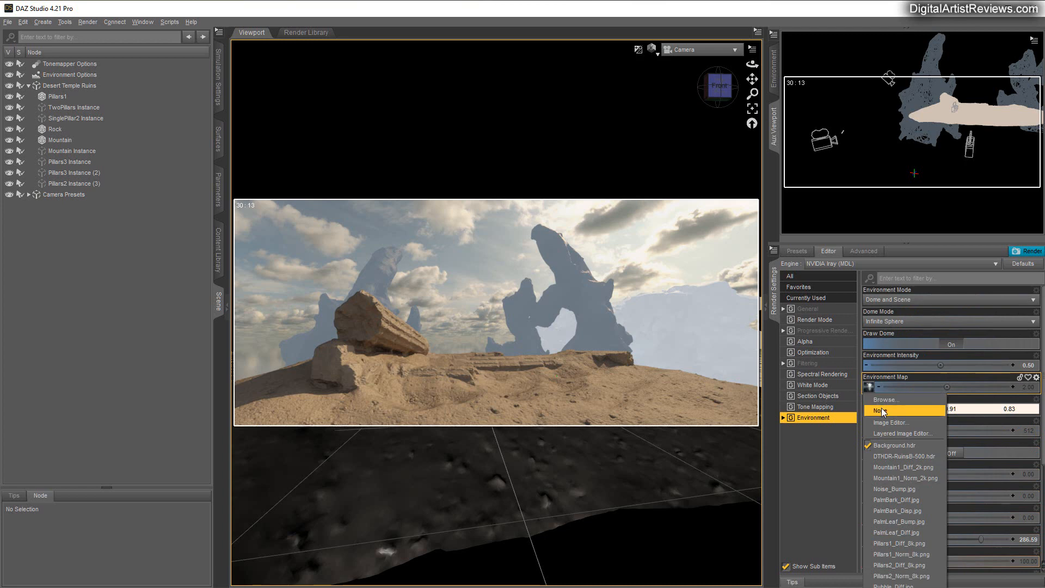
click(881, 411)
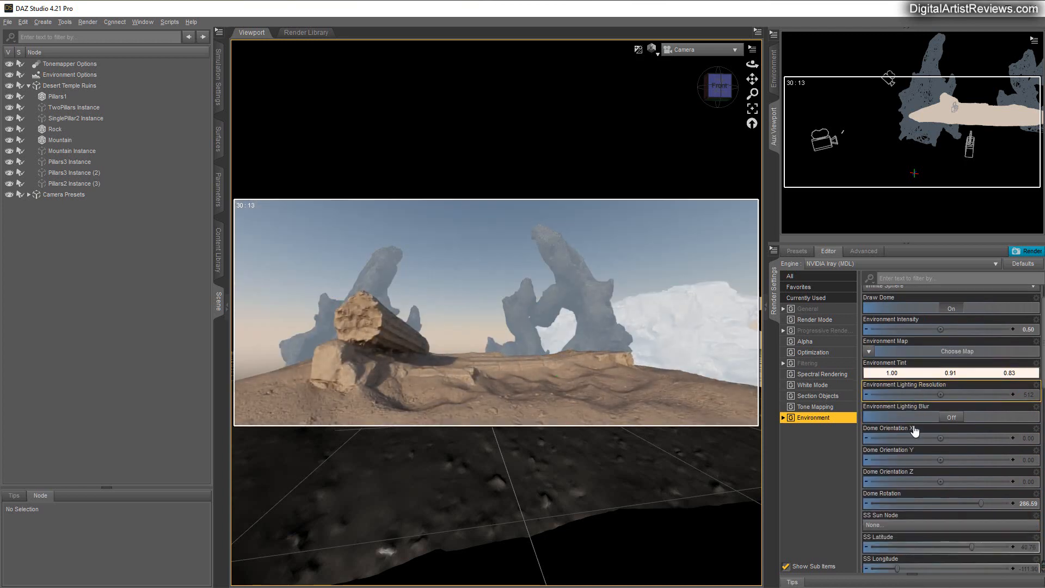
scroll(down, 3)
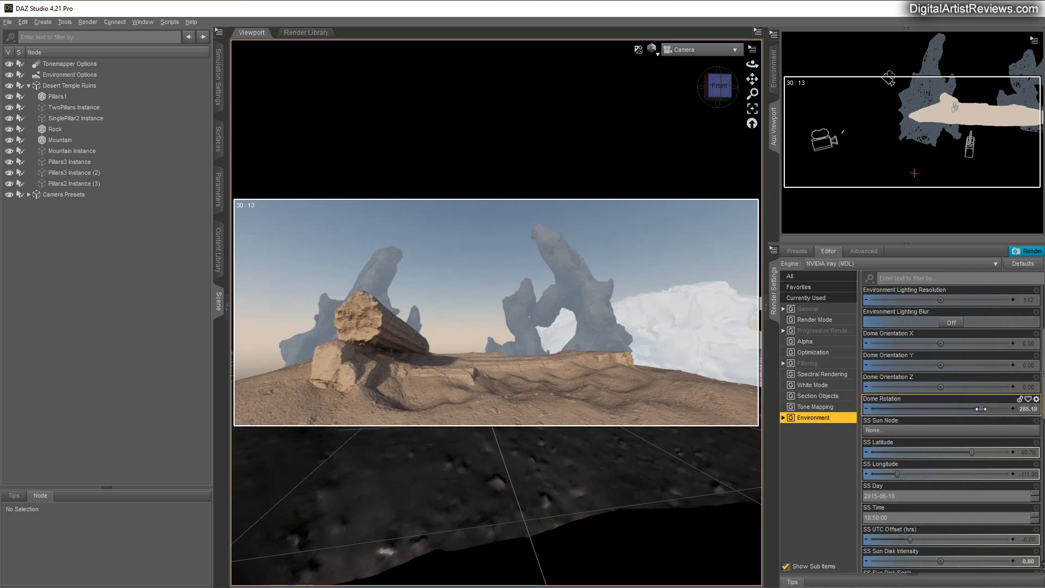
drag(981, 408, 922, 407)
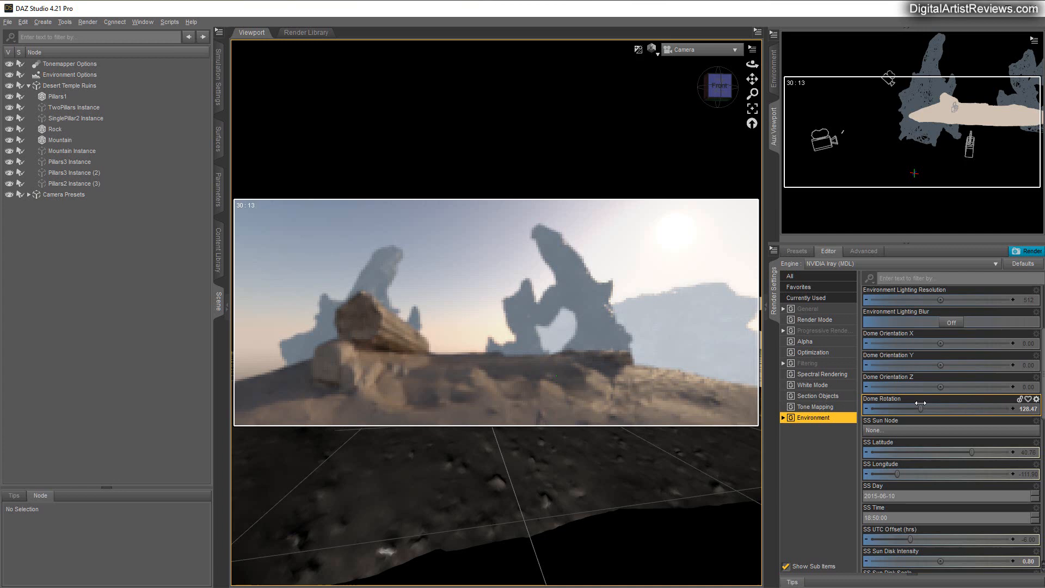
drag(924, 404, 920, 404)
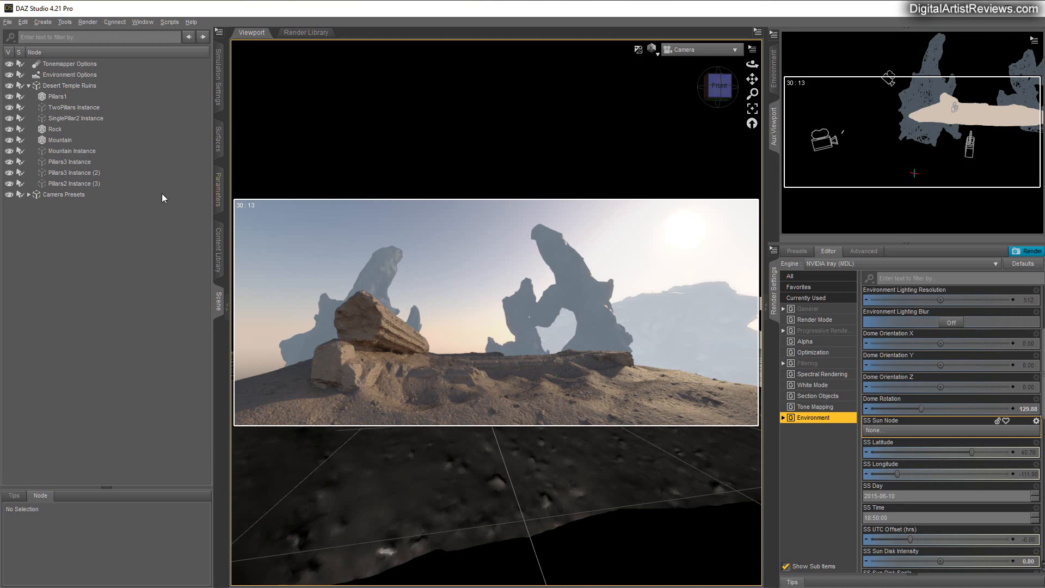
mouse_move(164, 323)
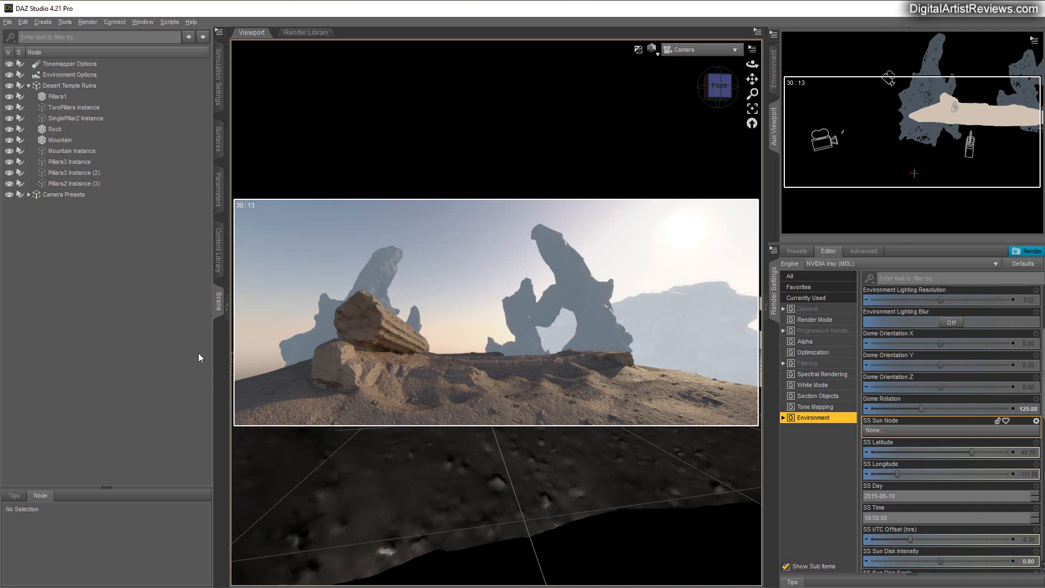
mouse_move(365, 153)
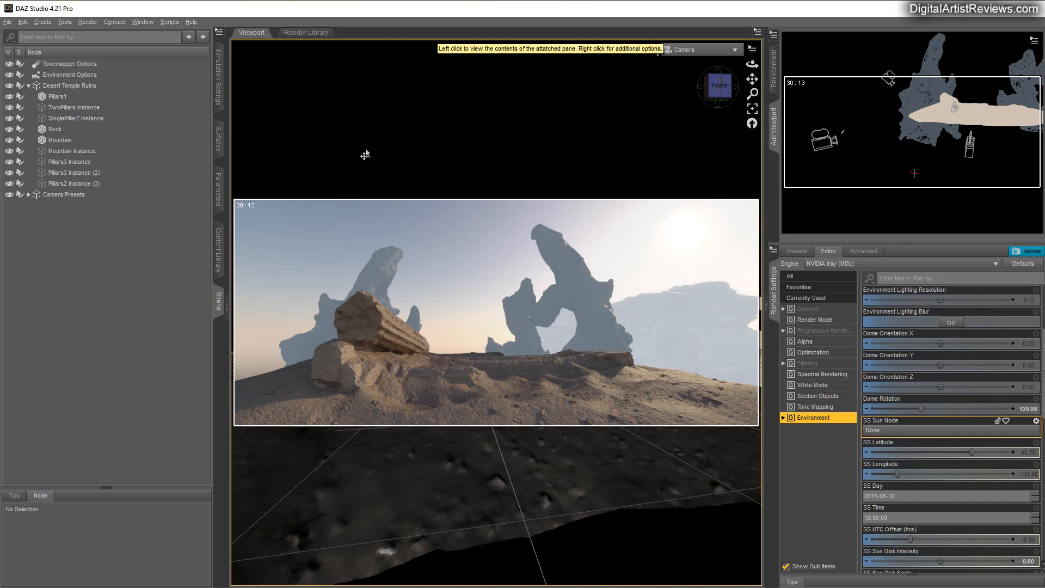
mouse_move(302, 217)
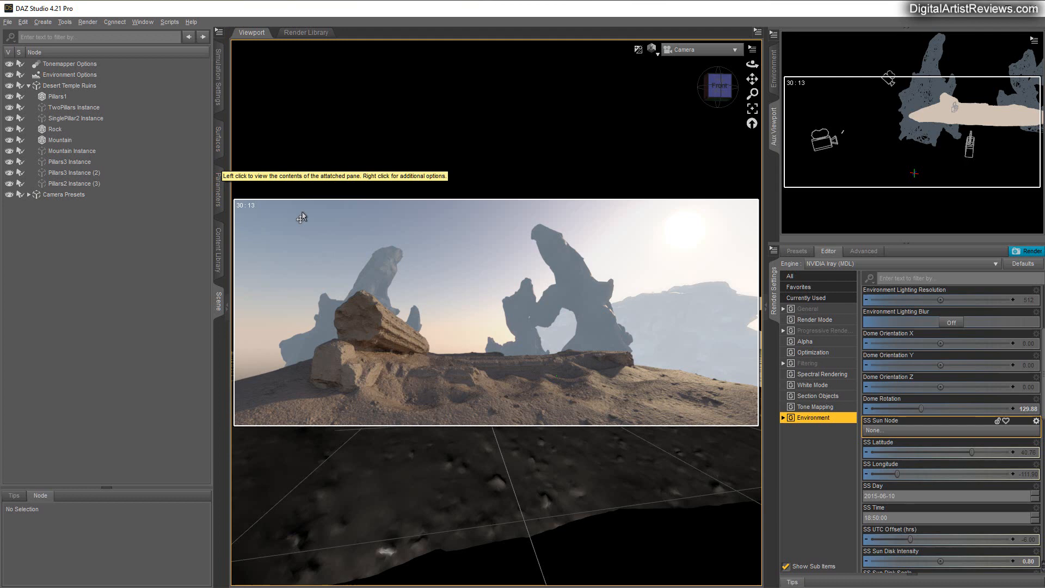
mouse_move(232, 219)
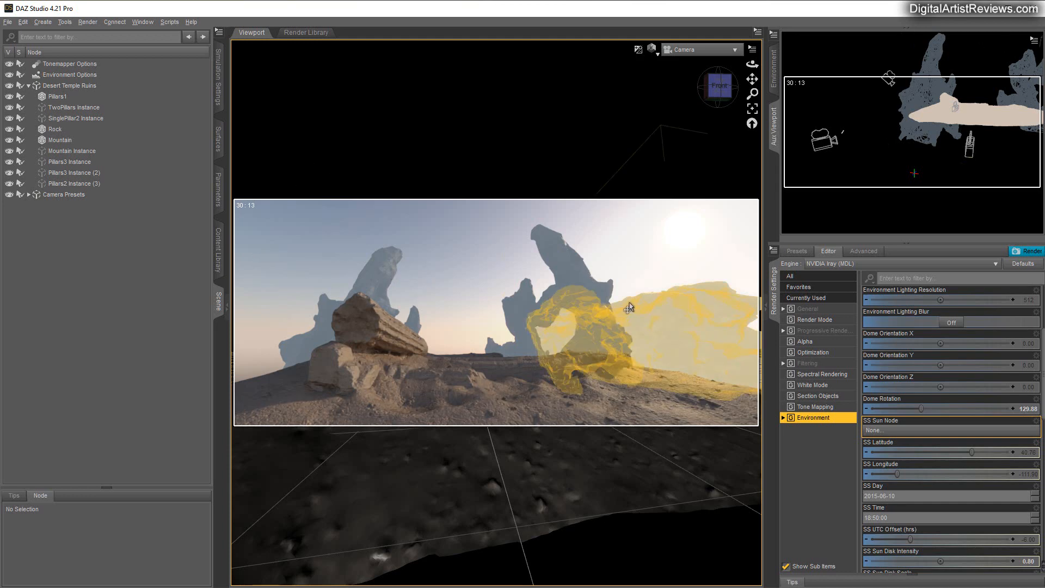
- Select the arched mountain and switch the Aux Viewport to another viewing angle
click(218, 141)
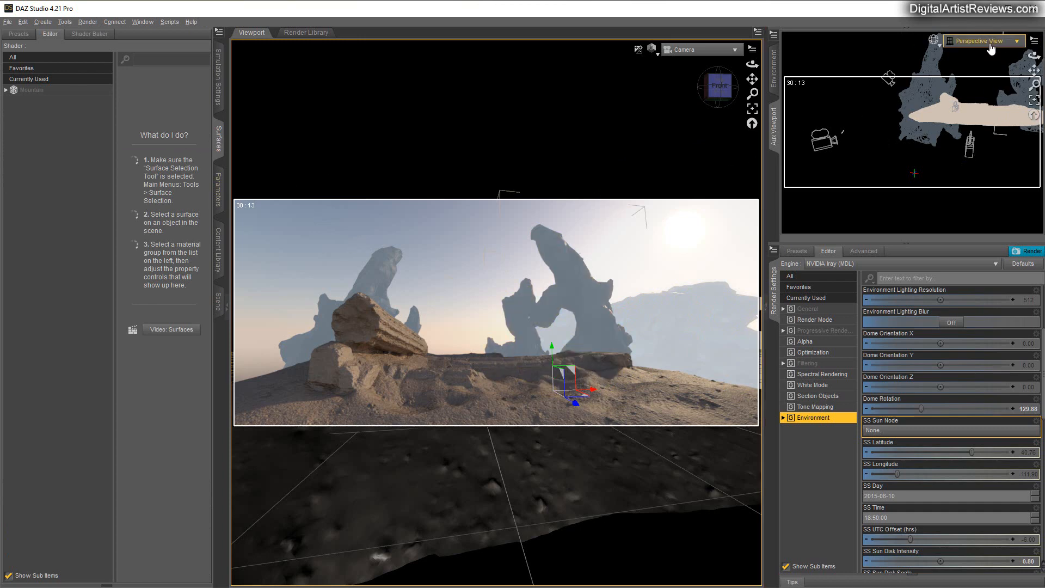
click(981, 40)
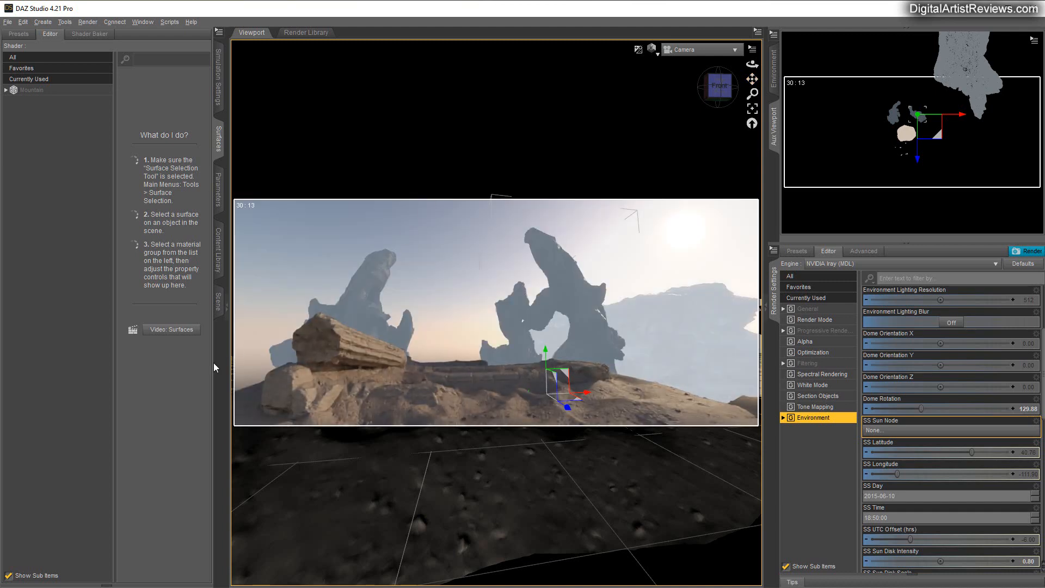
mouse_move(220, 299)
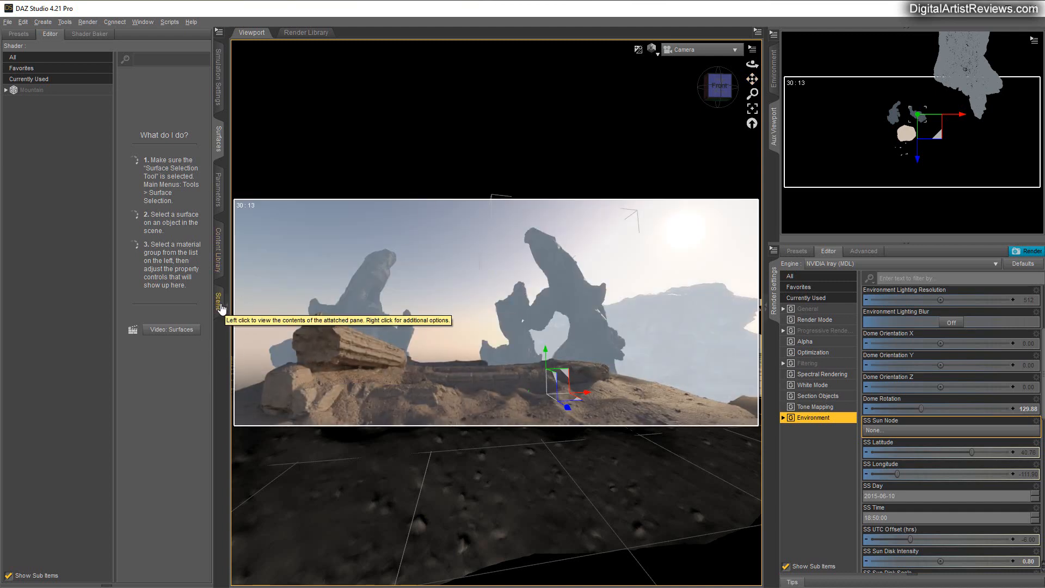
- Enter 0.00 in the Mountain's surface property and drag the Rock's scale toward 75%
click(220, 296)
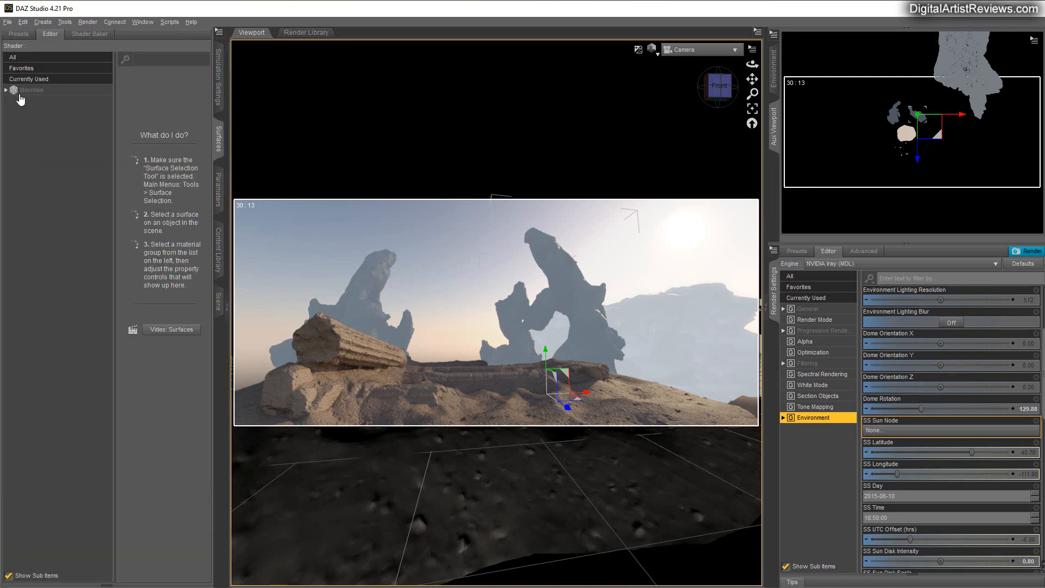
click(36, 100)
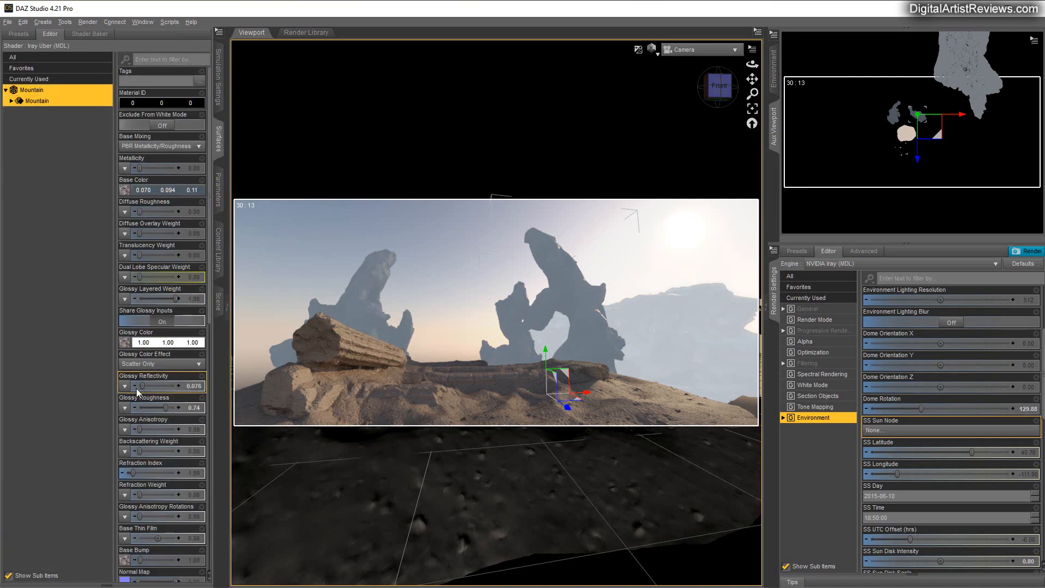
scroll(down, 3)
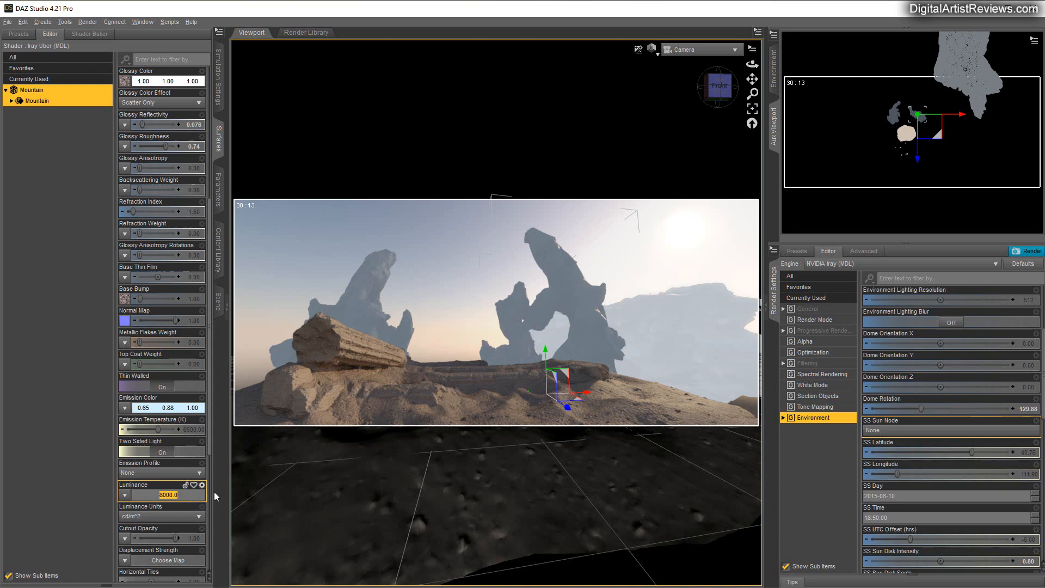
text(0.00)
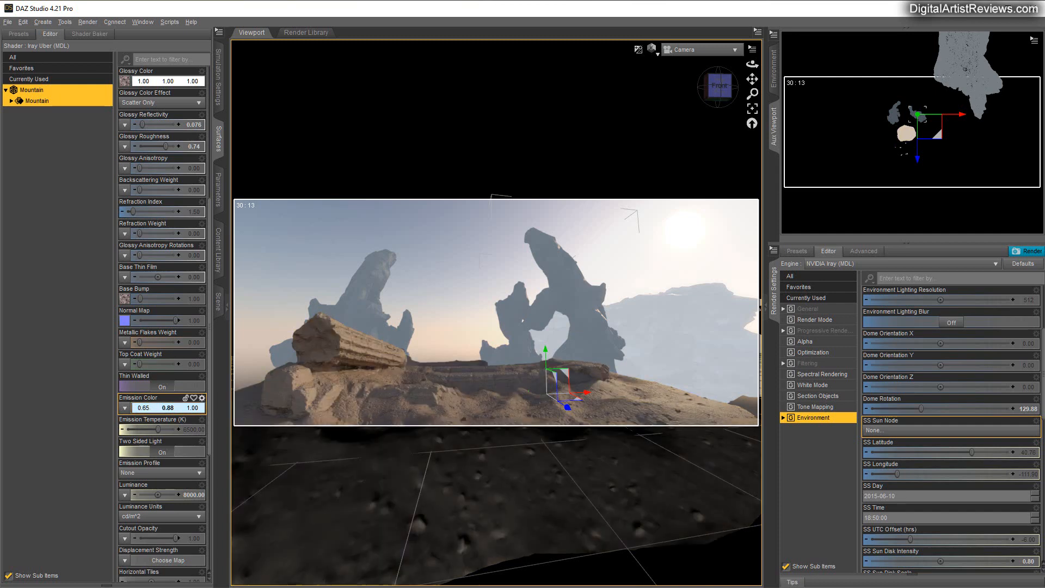
mouse_move(580, 377)
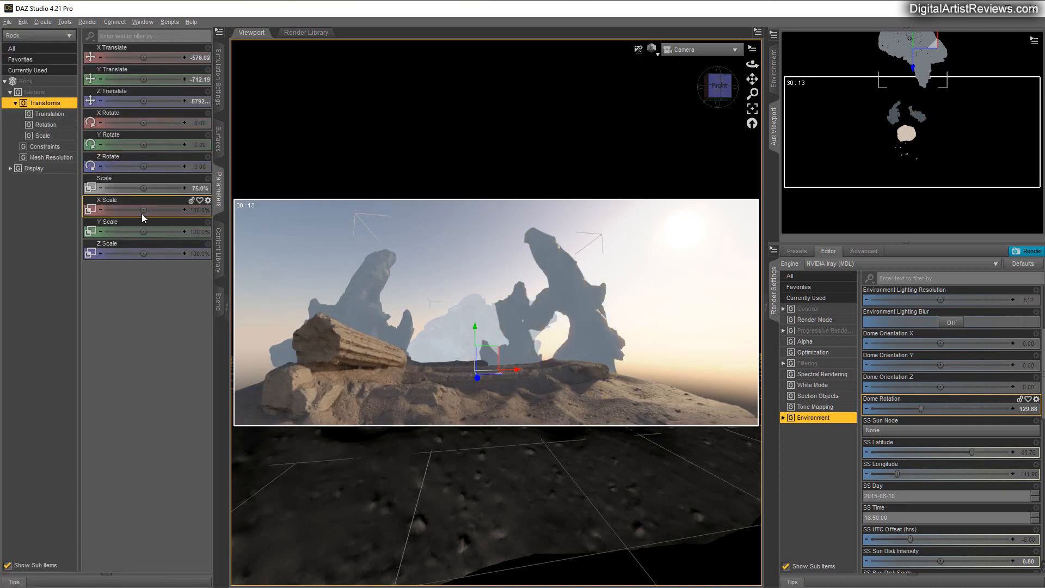
drag(144, 209, 180, 209)
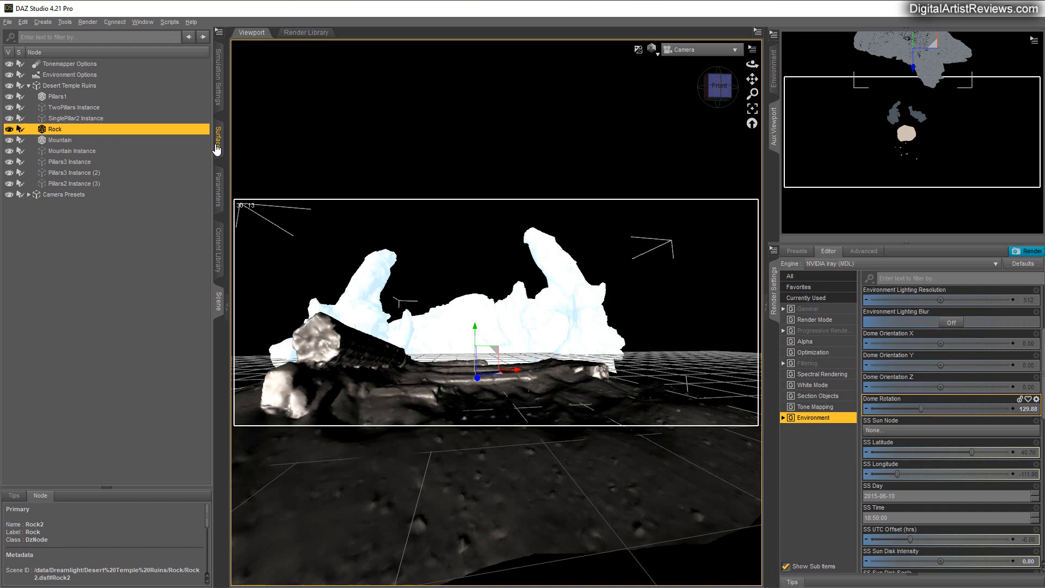
- Give the Rock's surface a pale blue emission with Luminance 3000
click(215, 135)
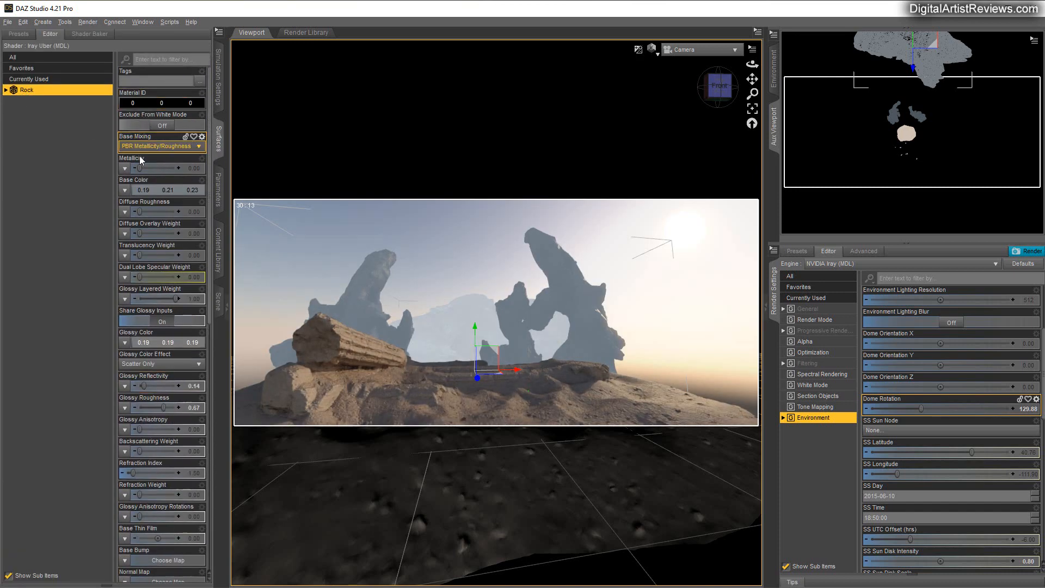
scroll(down, 3)
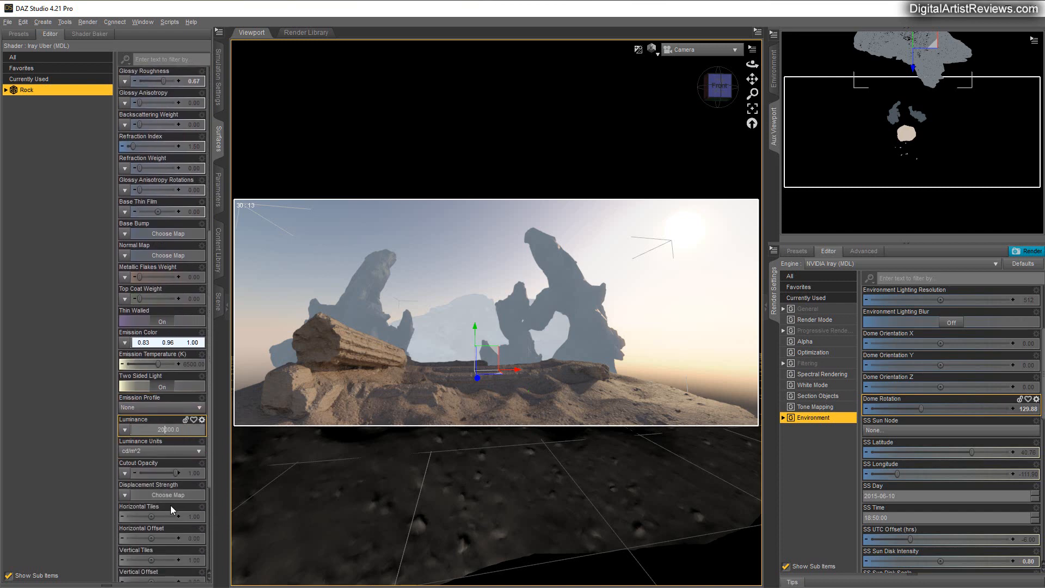
mouse_move(185, 508)
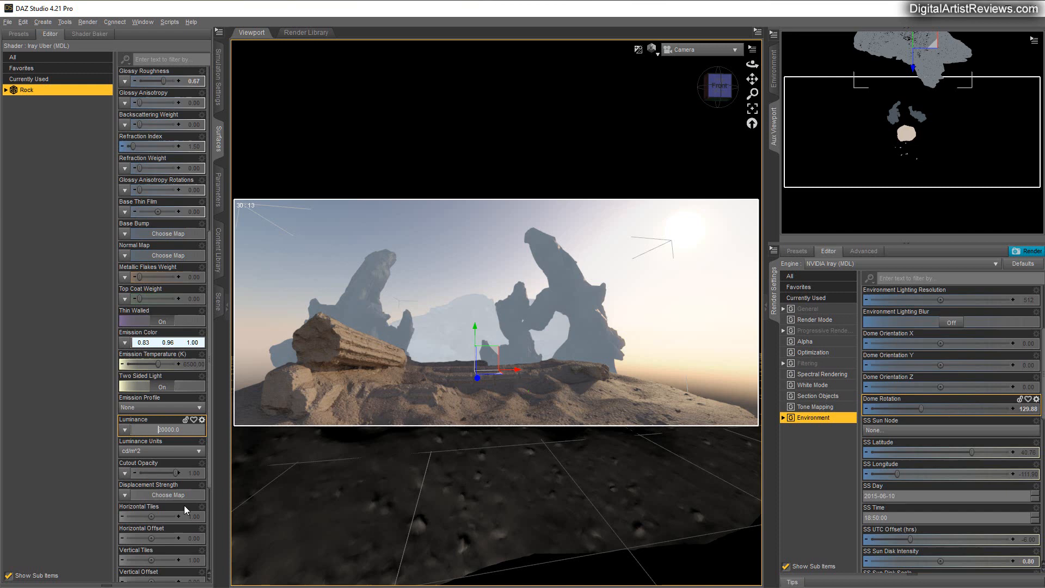
text(3000)
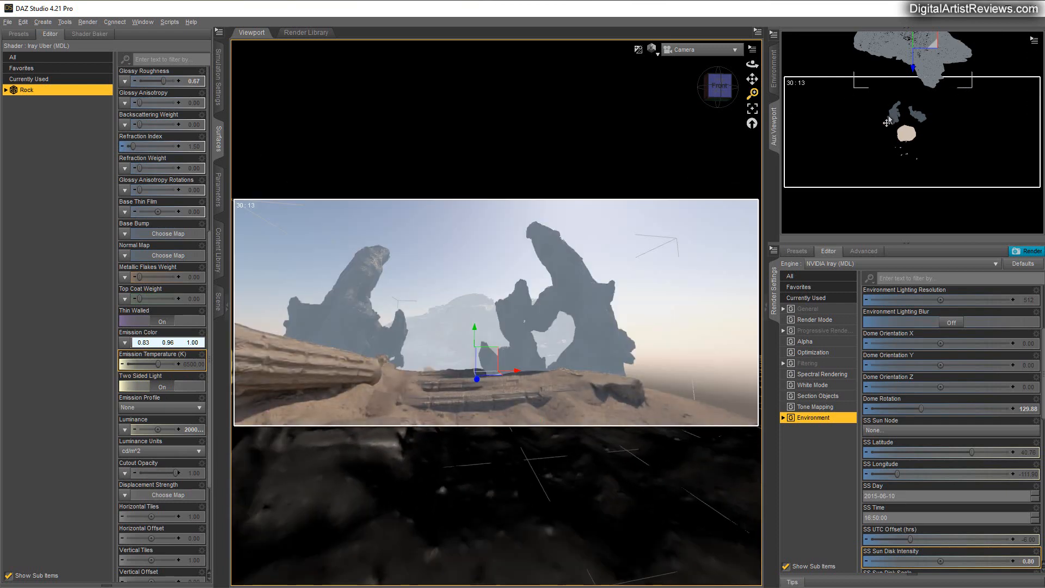
- Click back into the viewport and scroll down to the Mountain node
click(566, 313)
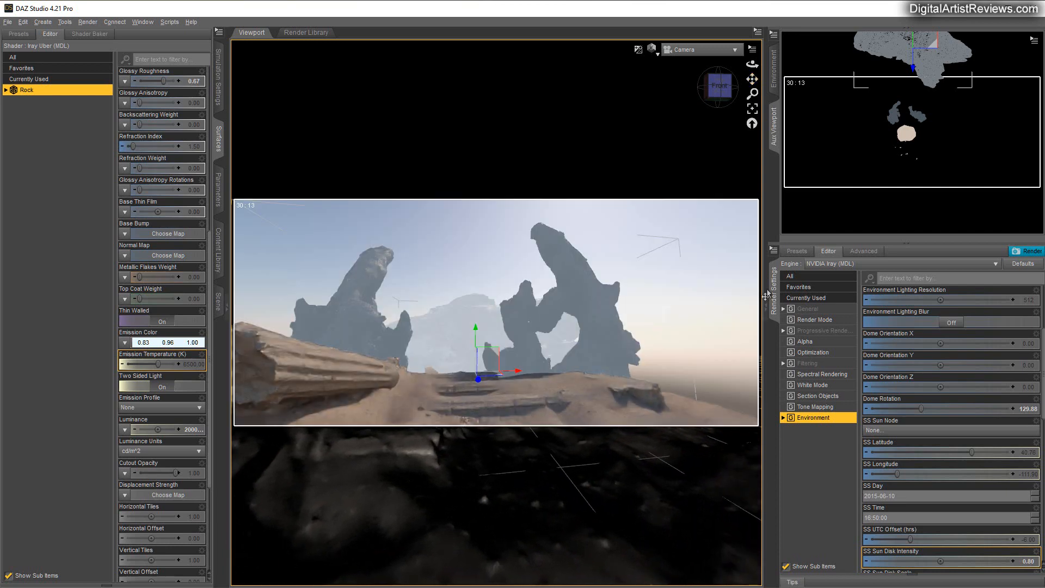
scroll(down, 3)
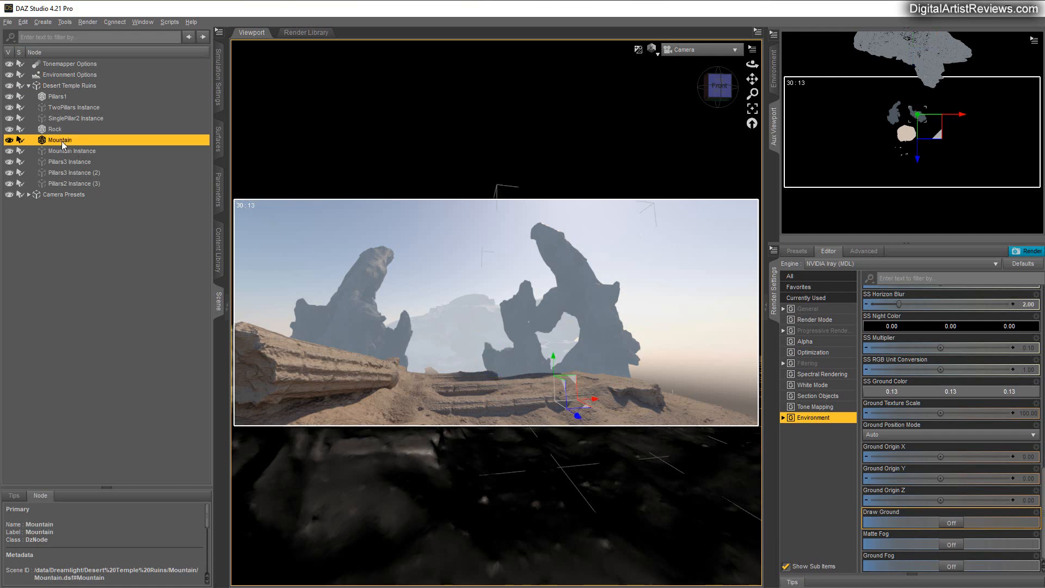
mouse_move(61, 153)
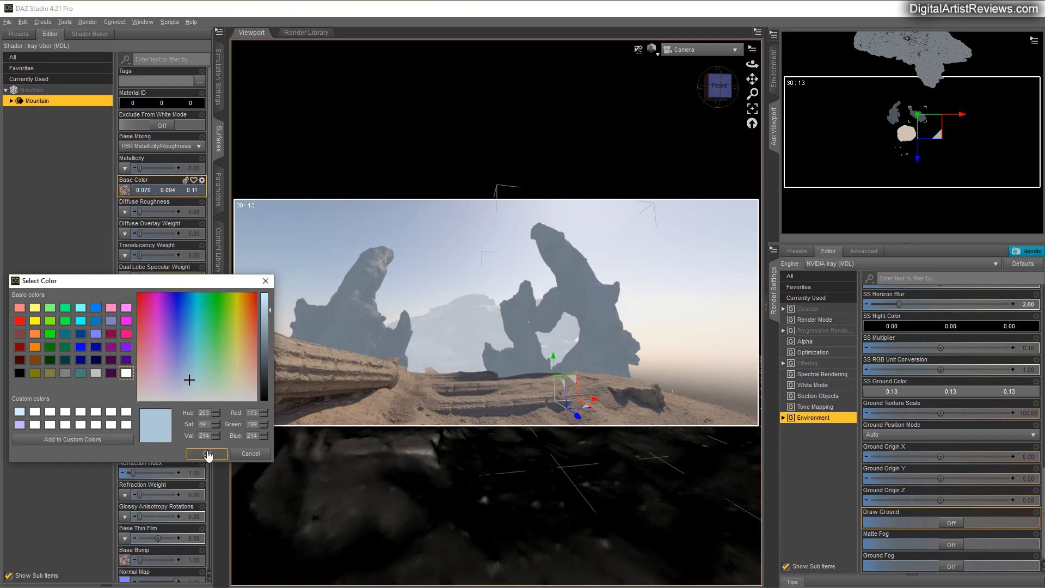
- Pick a dark brown Base Color for the Mountain, then cancel a second colour picker
click(206, 453)
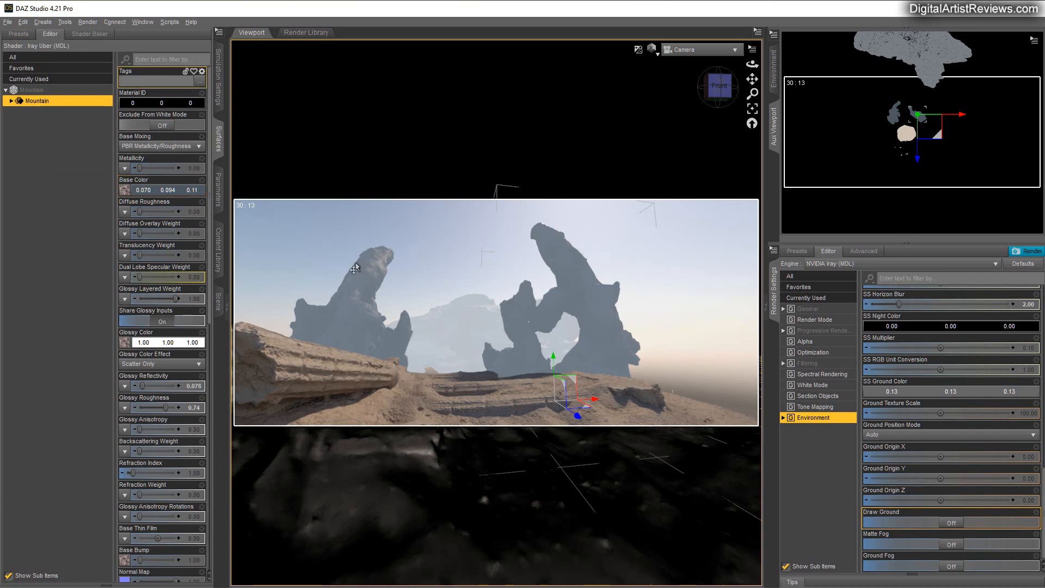
click(124, 189)
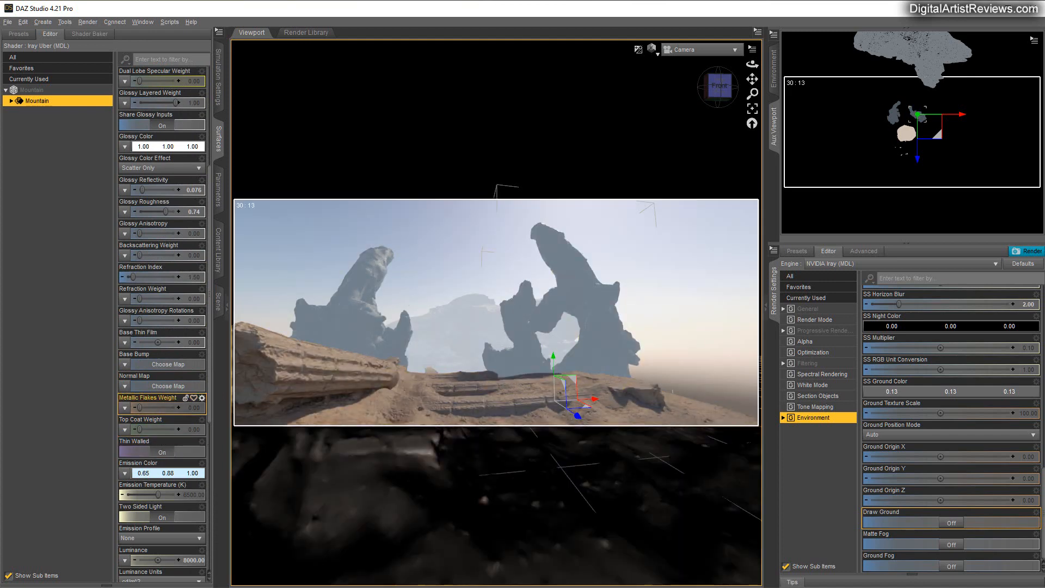
mouse_move(48, 386)
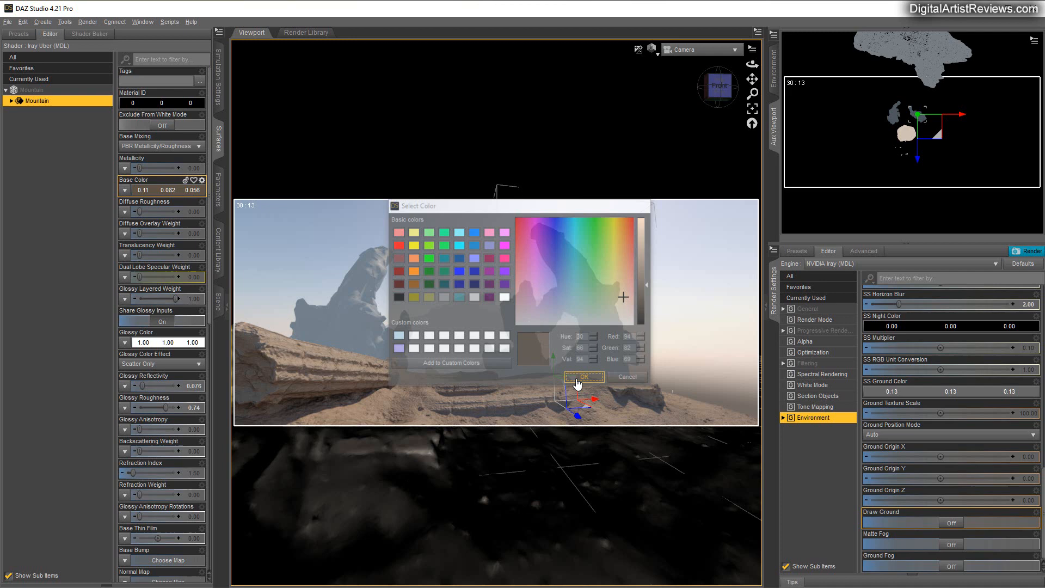
click(582, 377)
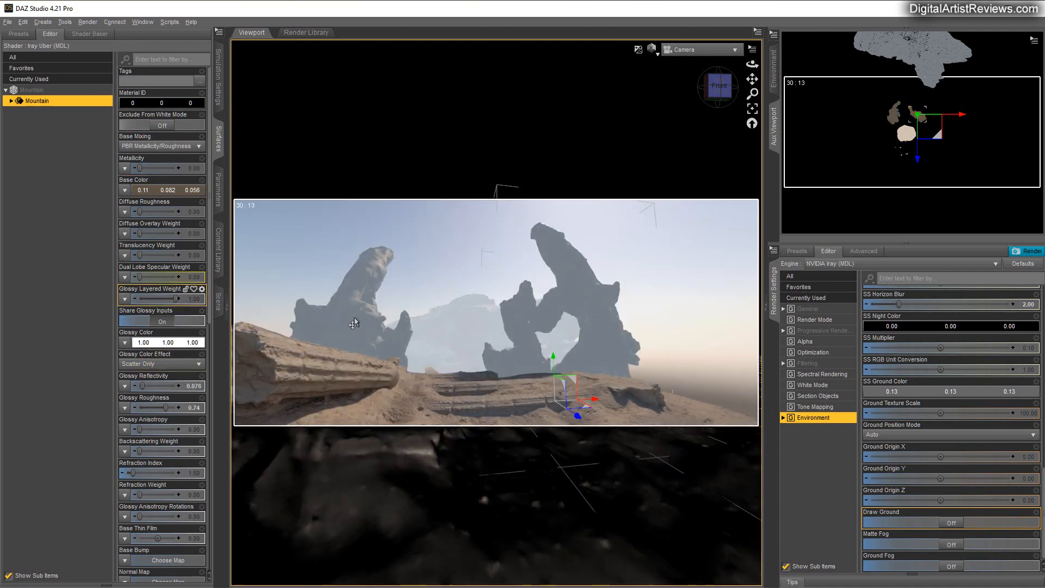
click(167, 189)
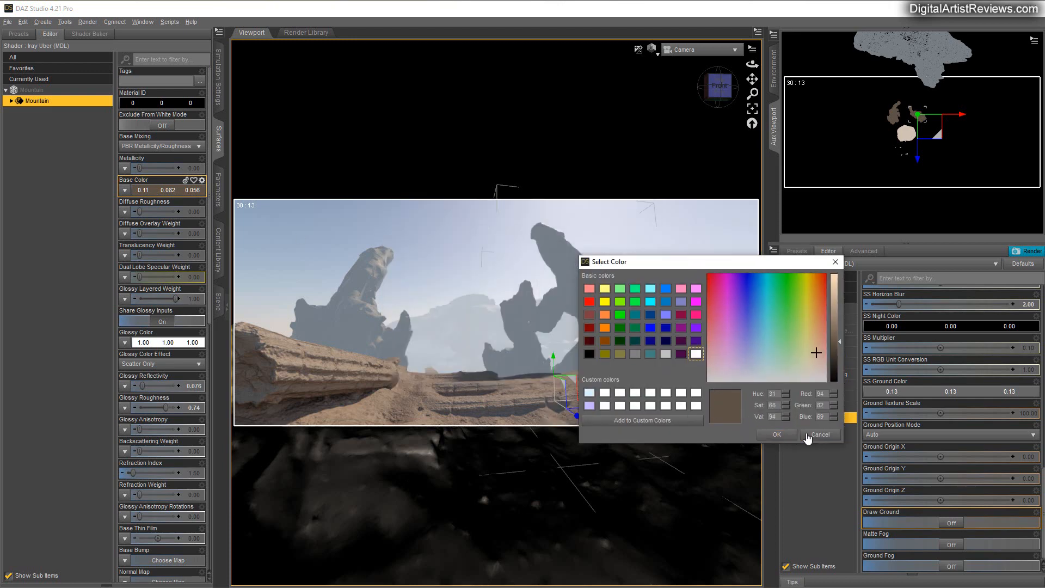
click(819, 435)
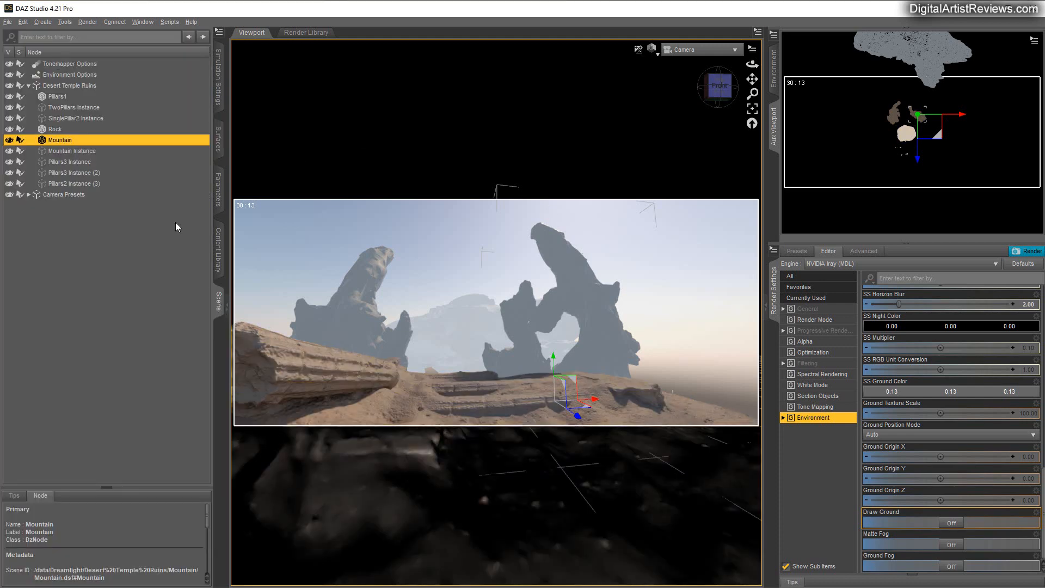
- In the Mountain's Parameters, trial widening X Scale to about 125% and rotating it around Y
click(581, 300)
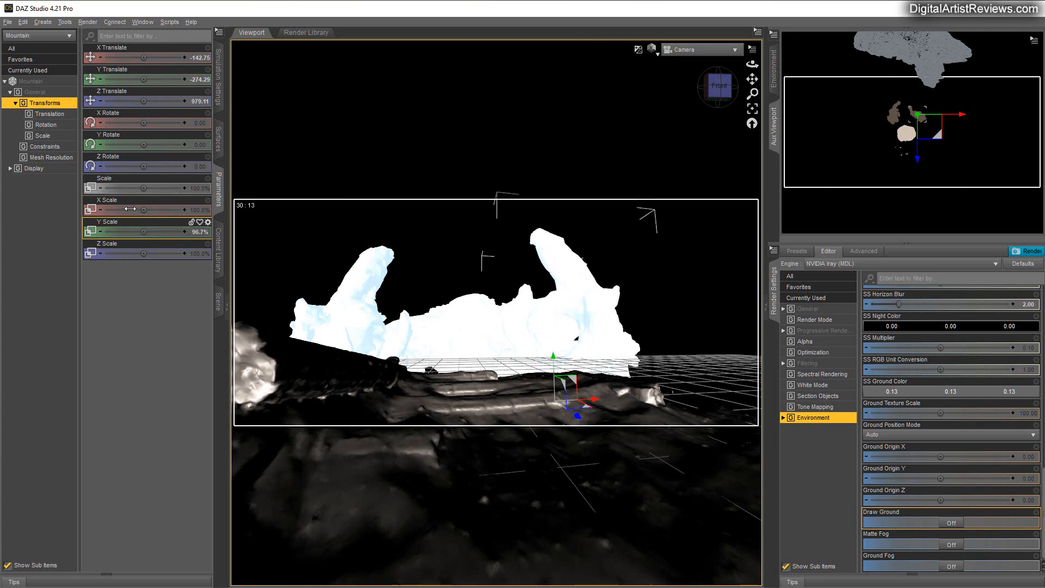
drag(144, 209, 173, 209)
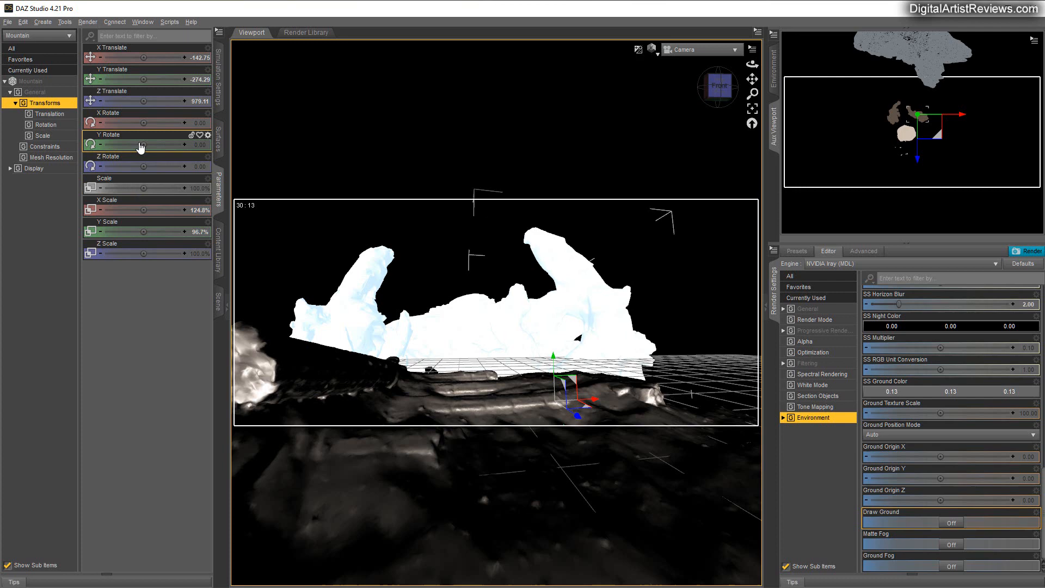
drag(140, 145, 100, 145)
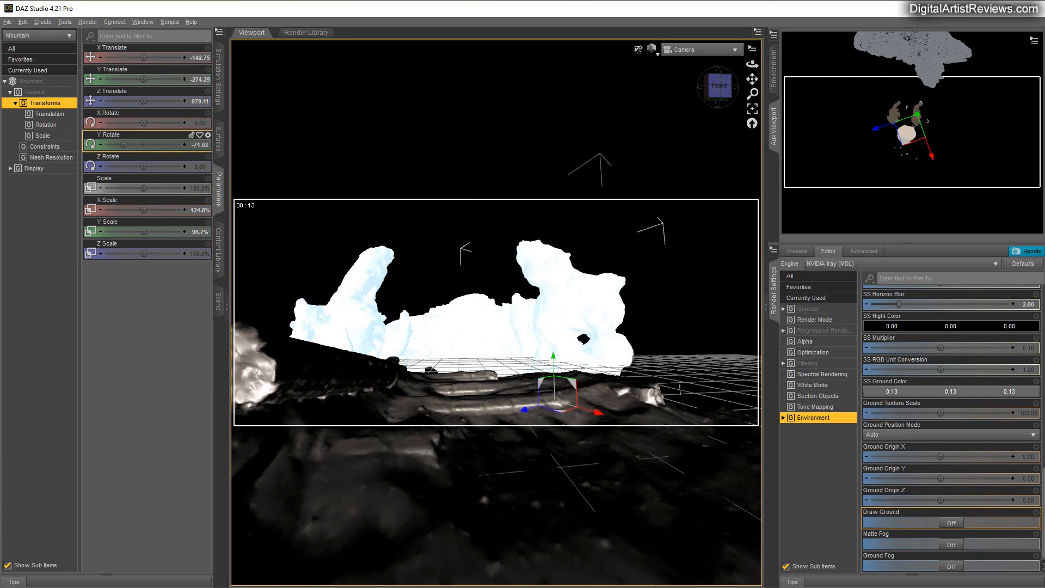
drag(173, 145, 133, 145)
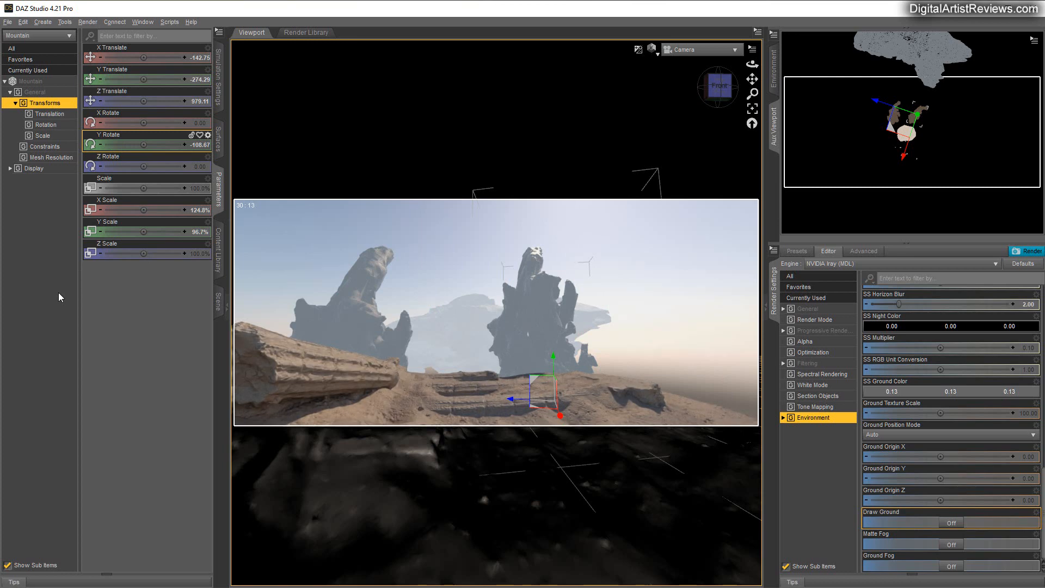
- Revert the trial via Edit > Undo 'Y Rotate', leaving the Mountain unrotated
click(23, 22)
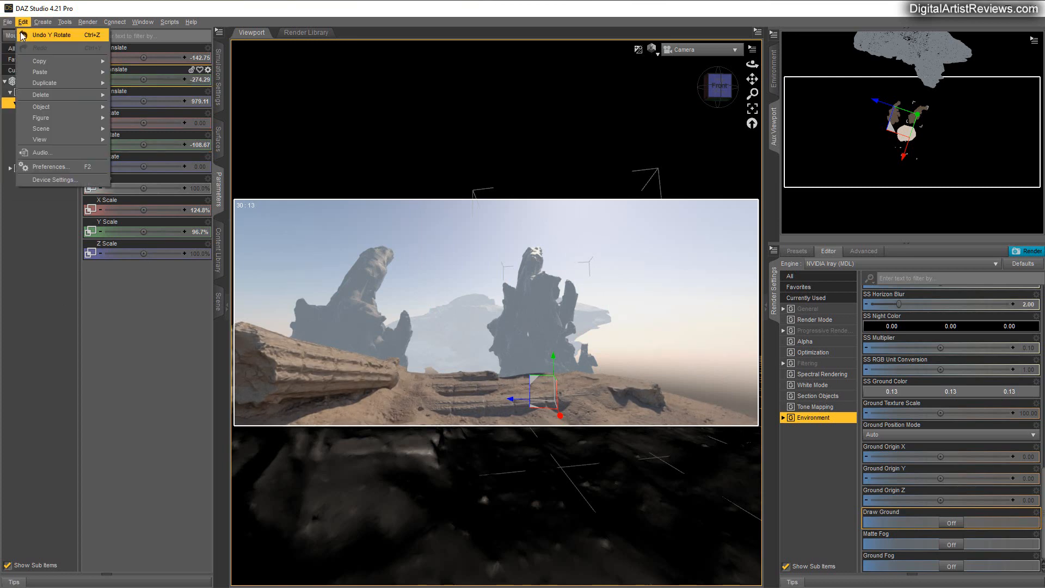
click(52, 34)
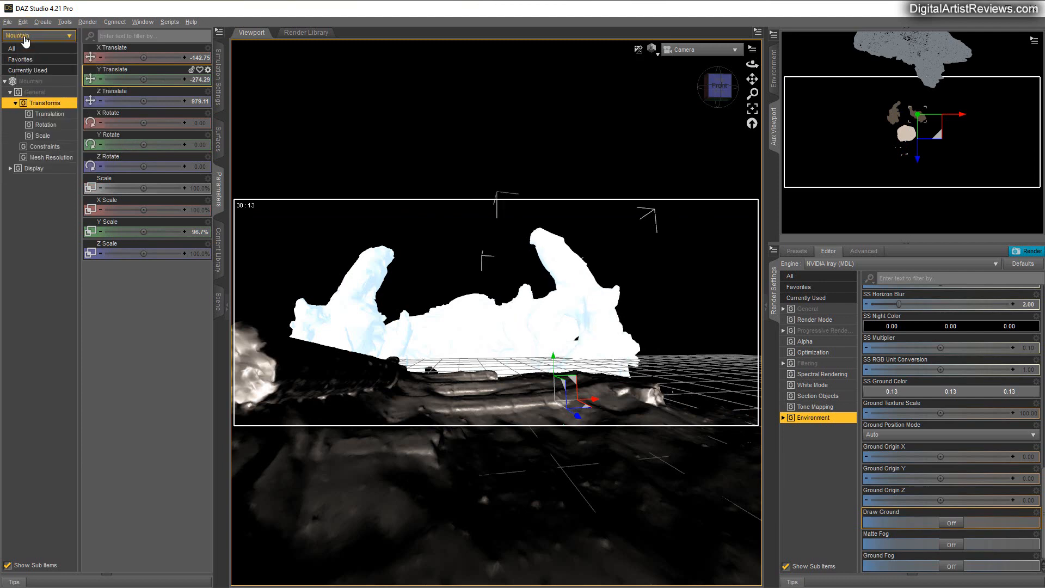